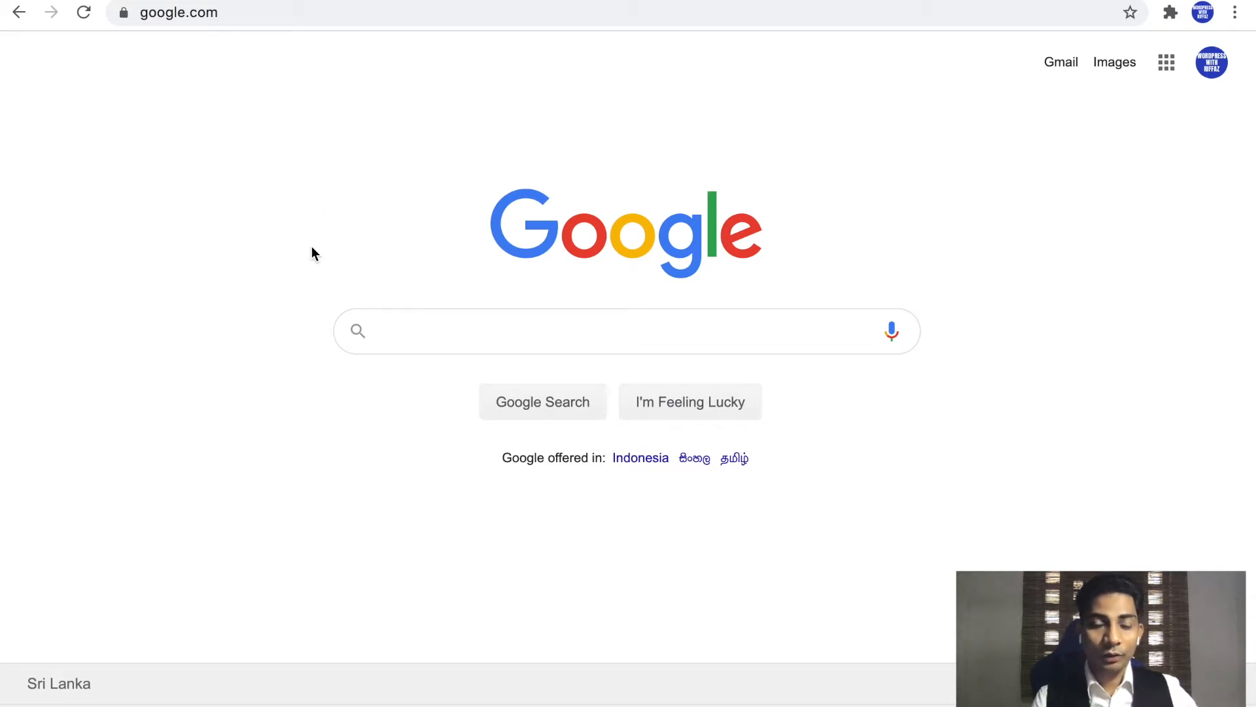
pyautogui.moveTo(288, 202)
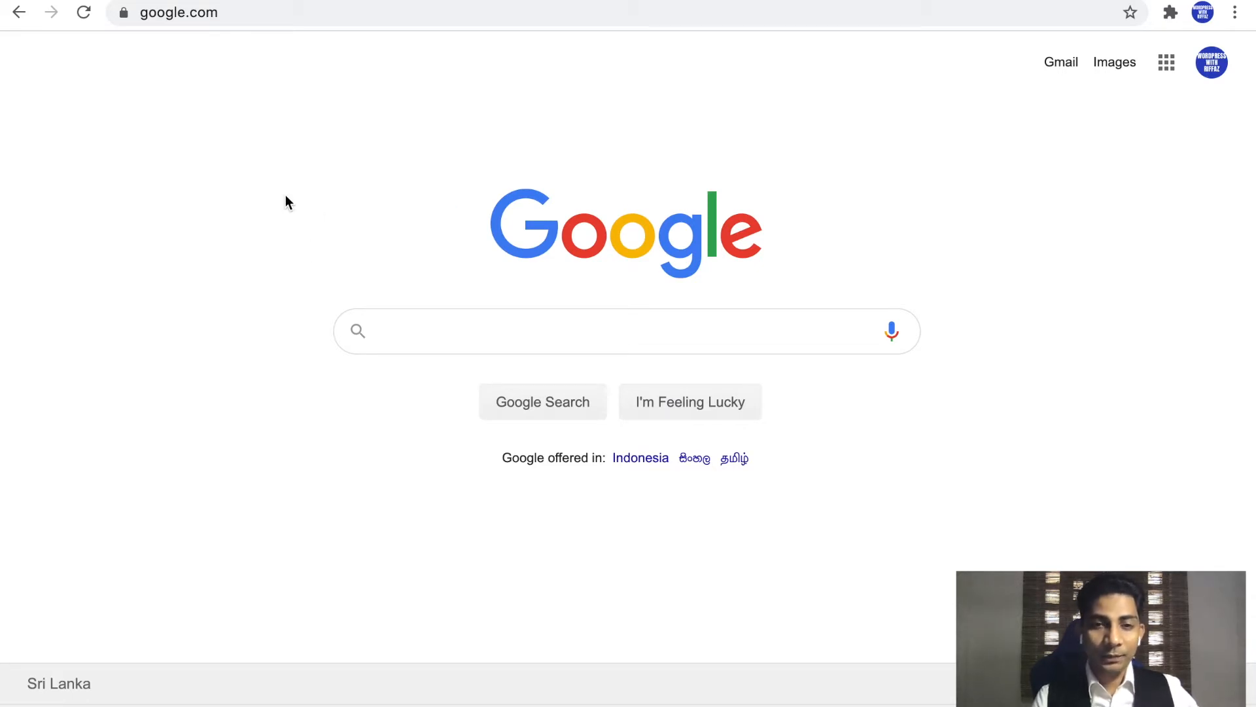
# - Inspect the Google homepage and view the Console listing its two cookie warnings
pyautogui.rightClick(288, 202)
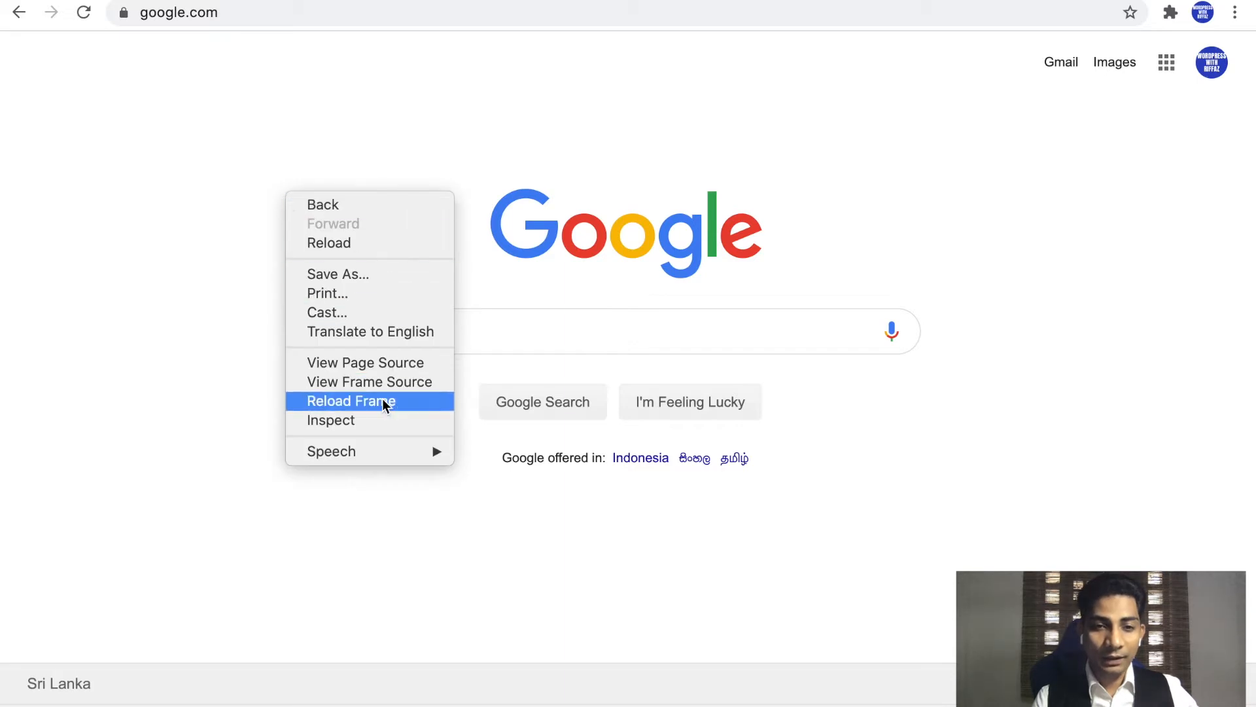
pyautogui.moveTo(381, 420)
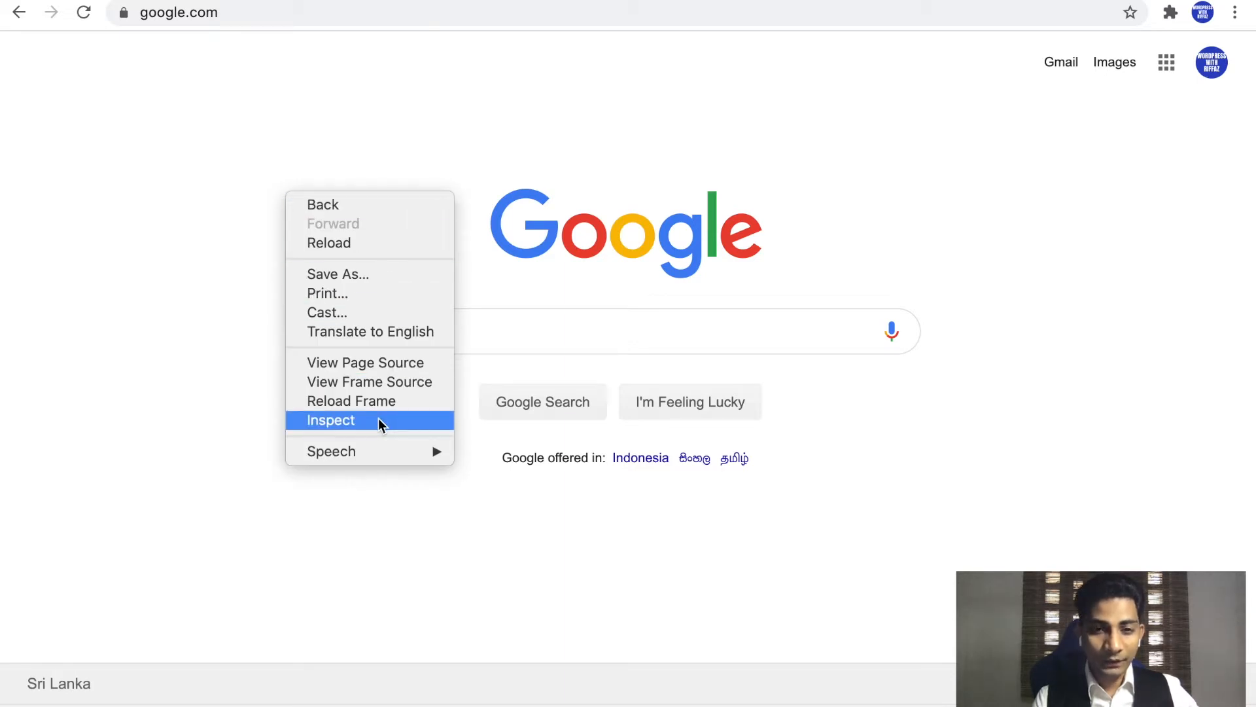
pyautogui.click(331, 420)
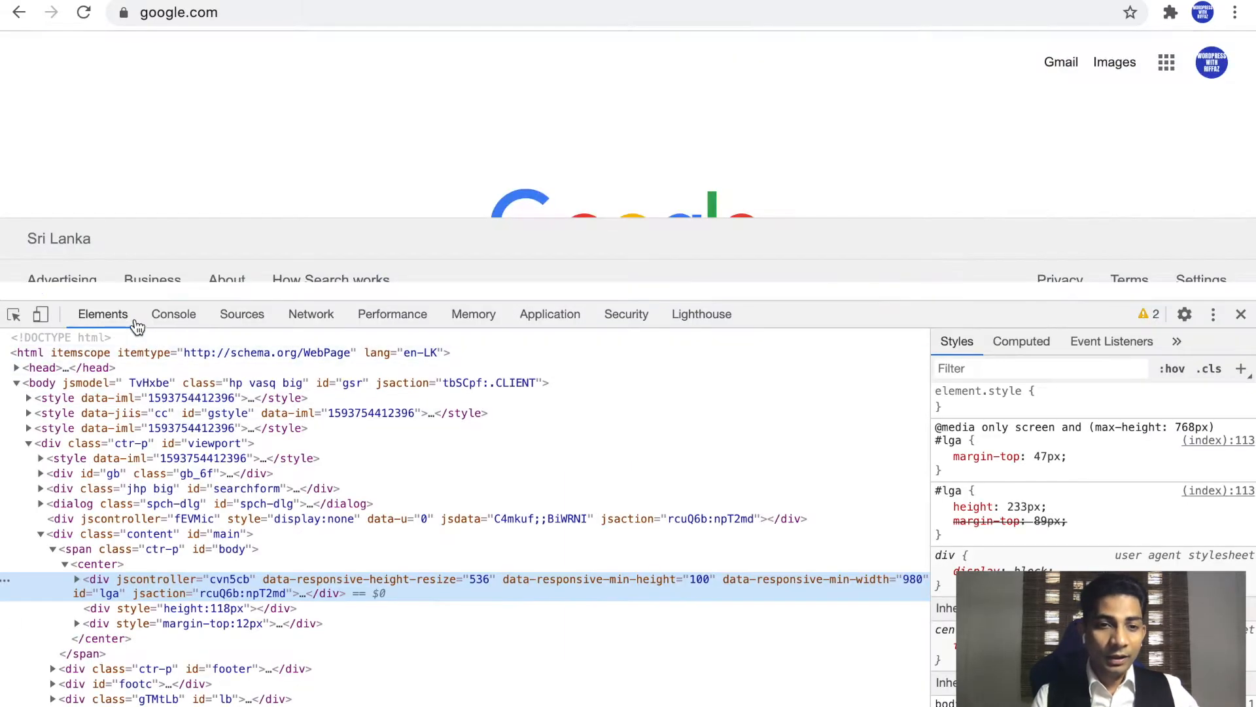
pyautogui.click(173, 314)
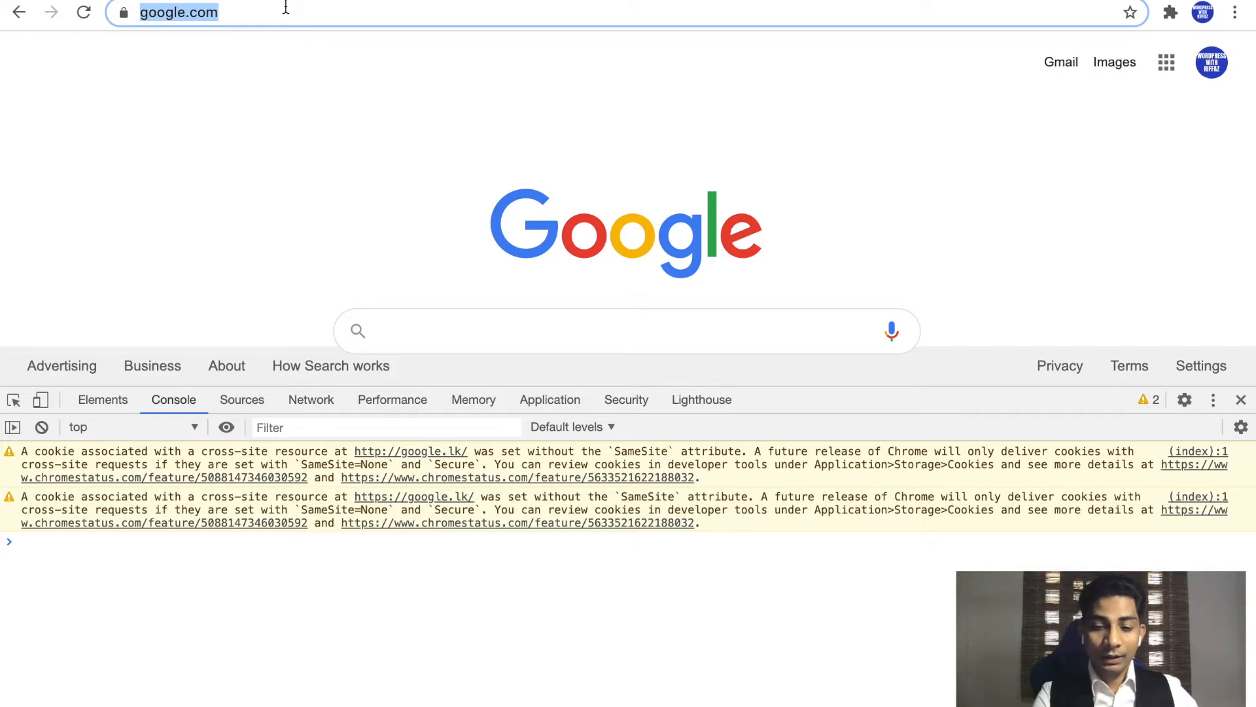
# - Load youtube.com, glance at Elements, and return to the Console's red errors and 404s
pyautogui.write('youtube.com')
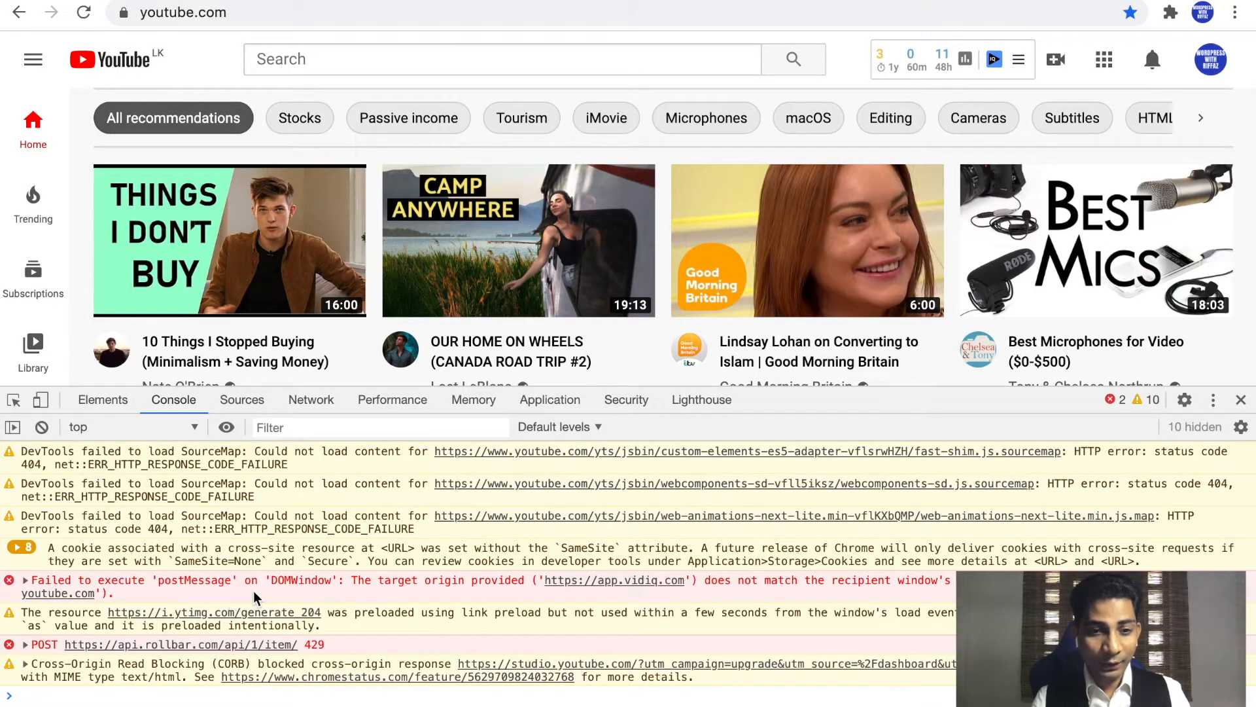
pyautogui.moveTo(468, 589)
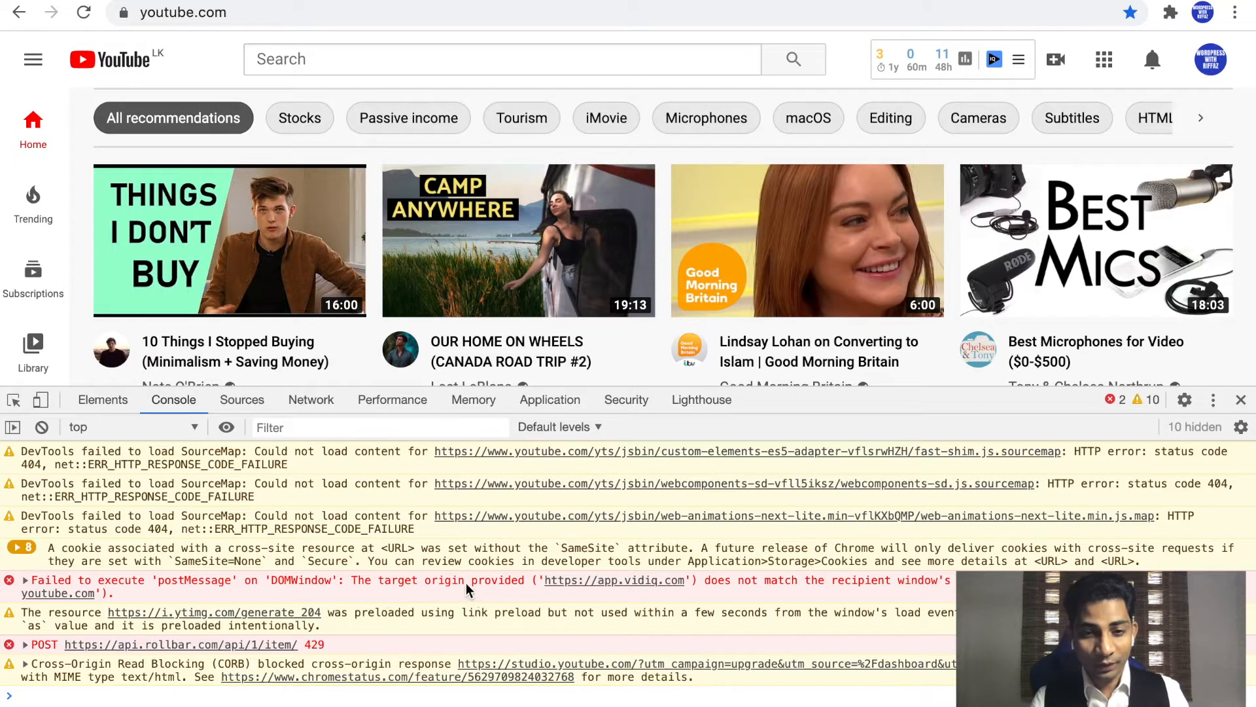
pyautogui.moveTo(614, 581)
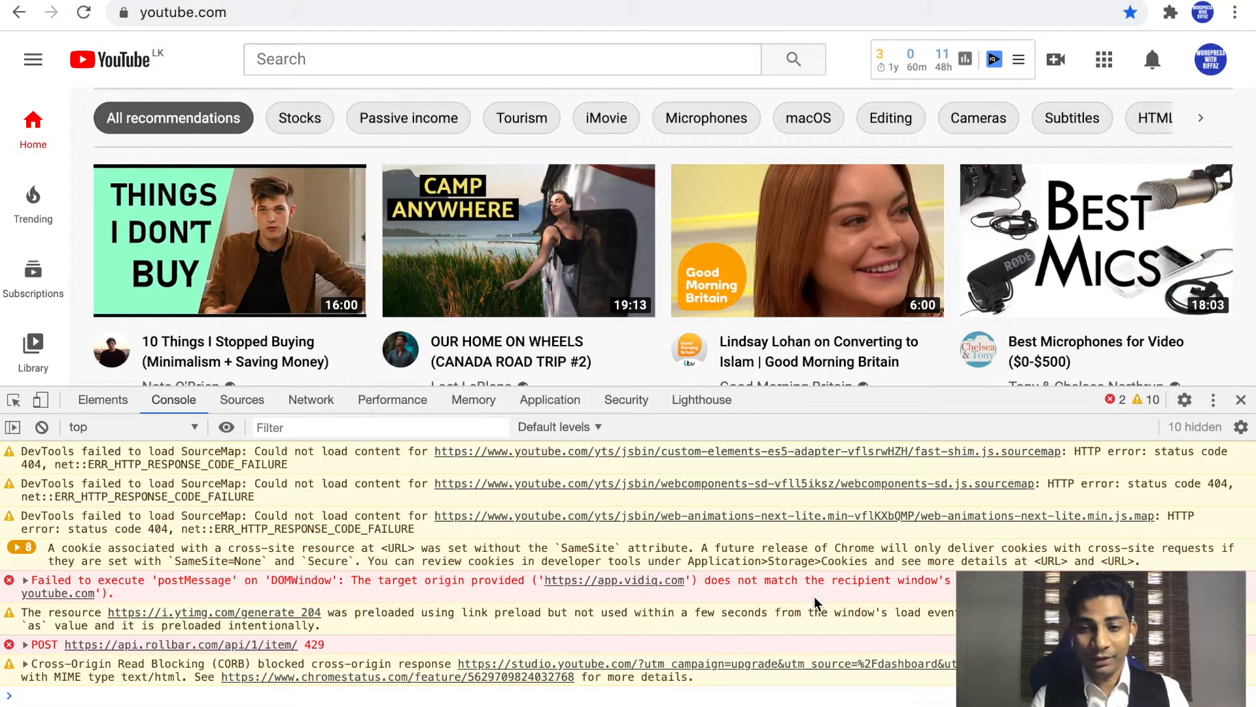
pyautogui.moveTo(781, 607)
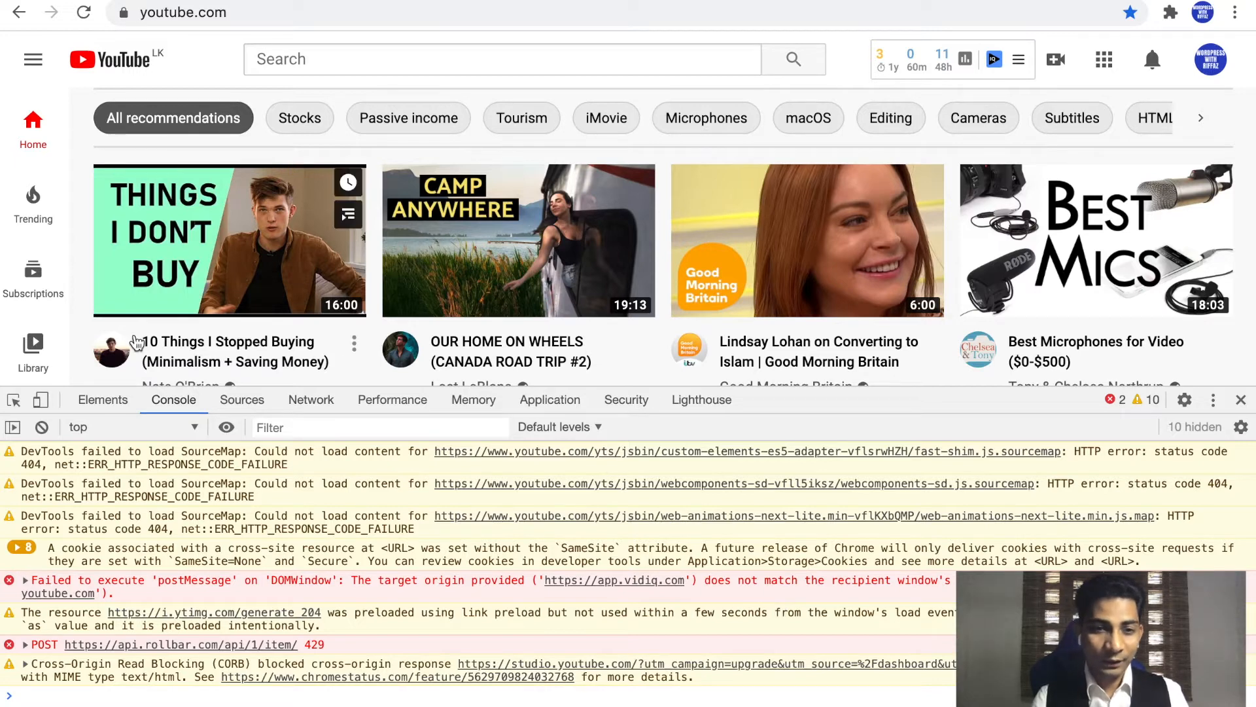
pyautogui.click(103, 399)
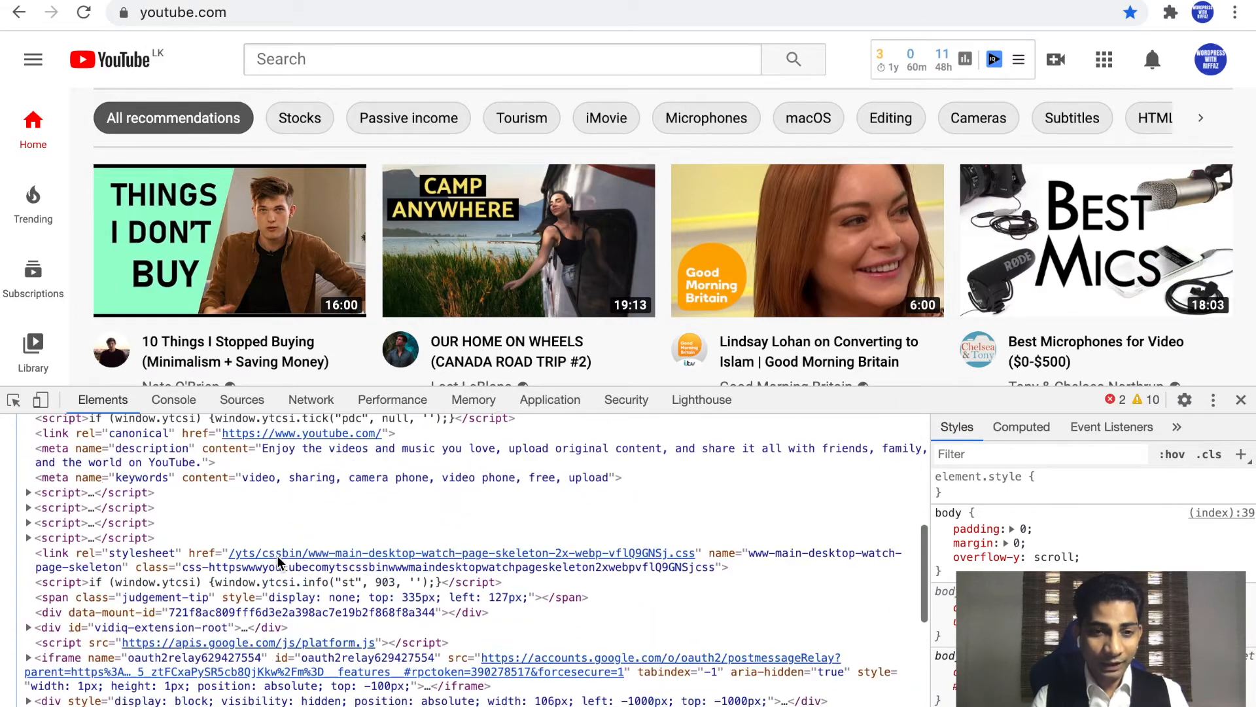
pyautogui.click(173, 399)
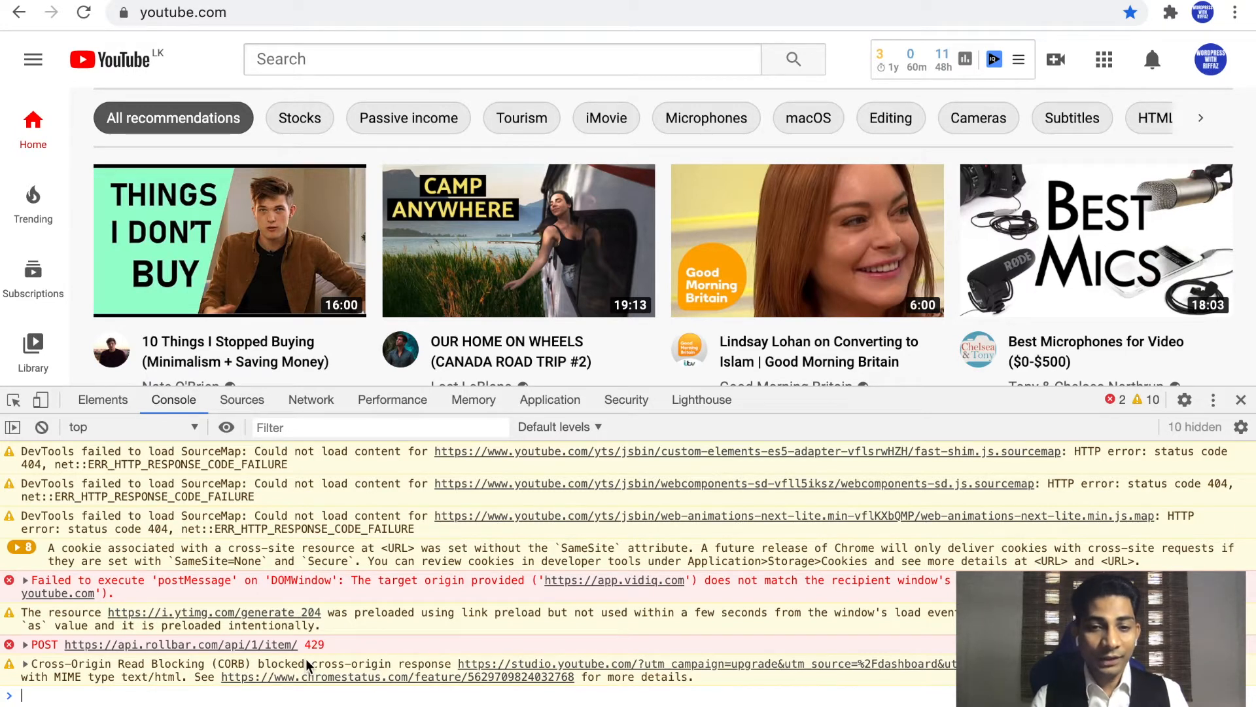
pyautogui.moveTo(320, 524)
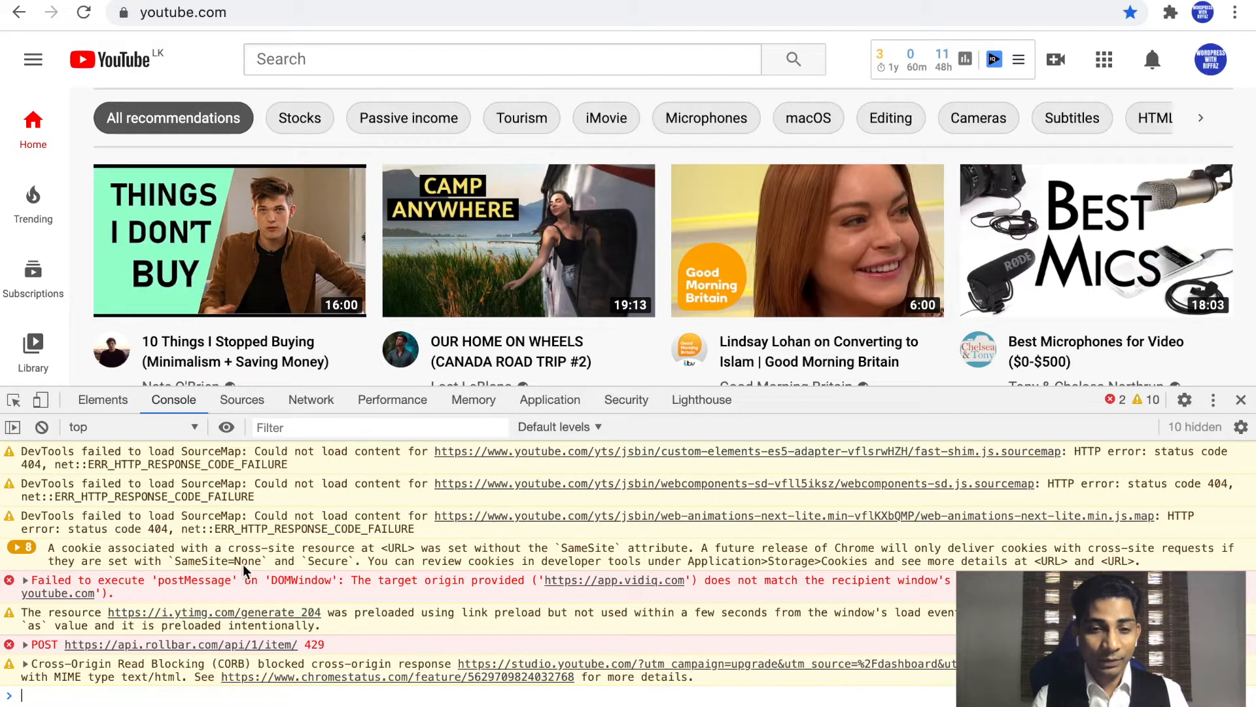
pyautogui.moveTo(284, 583)
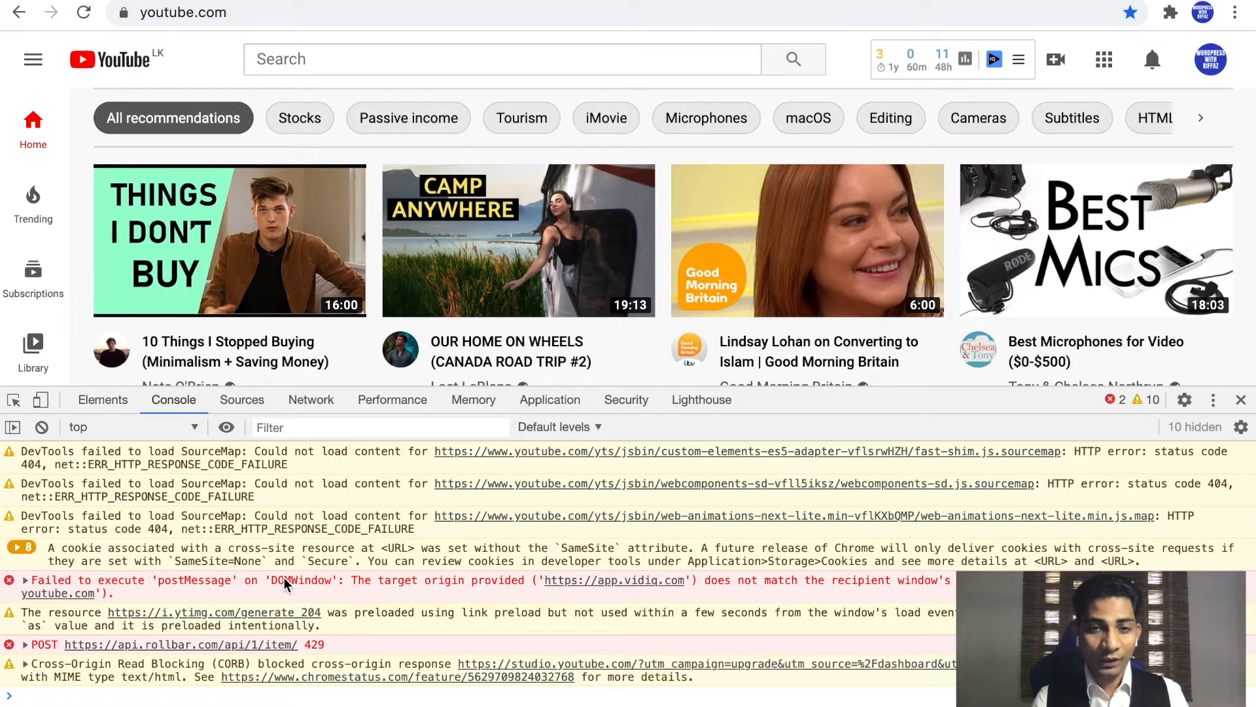
pyautogui.moveTo(168, 521)
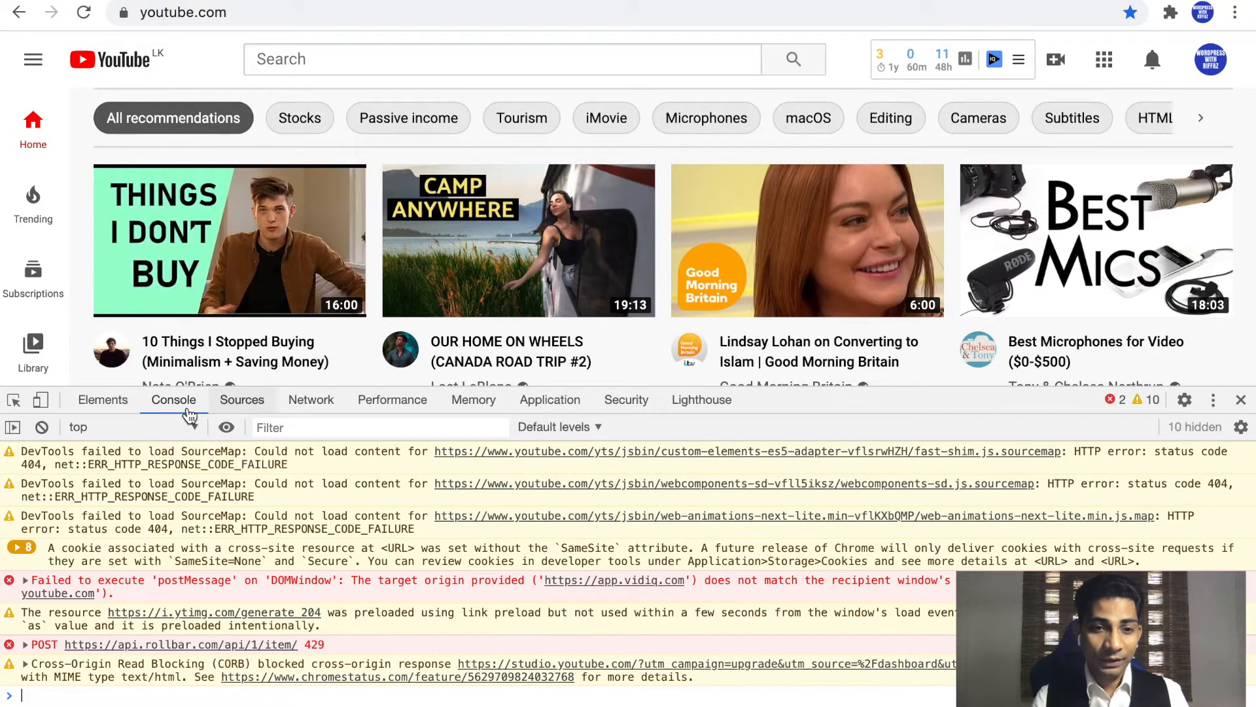
# - Reopen DevTools on YouTube via Inspect, review the Console errors, then close DevTools
pyautogui.click(1241, 399)
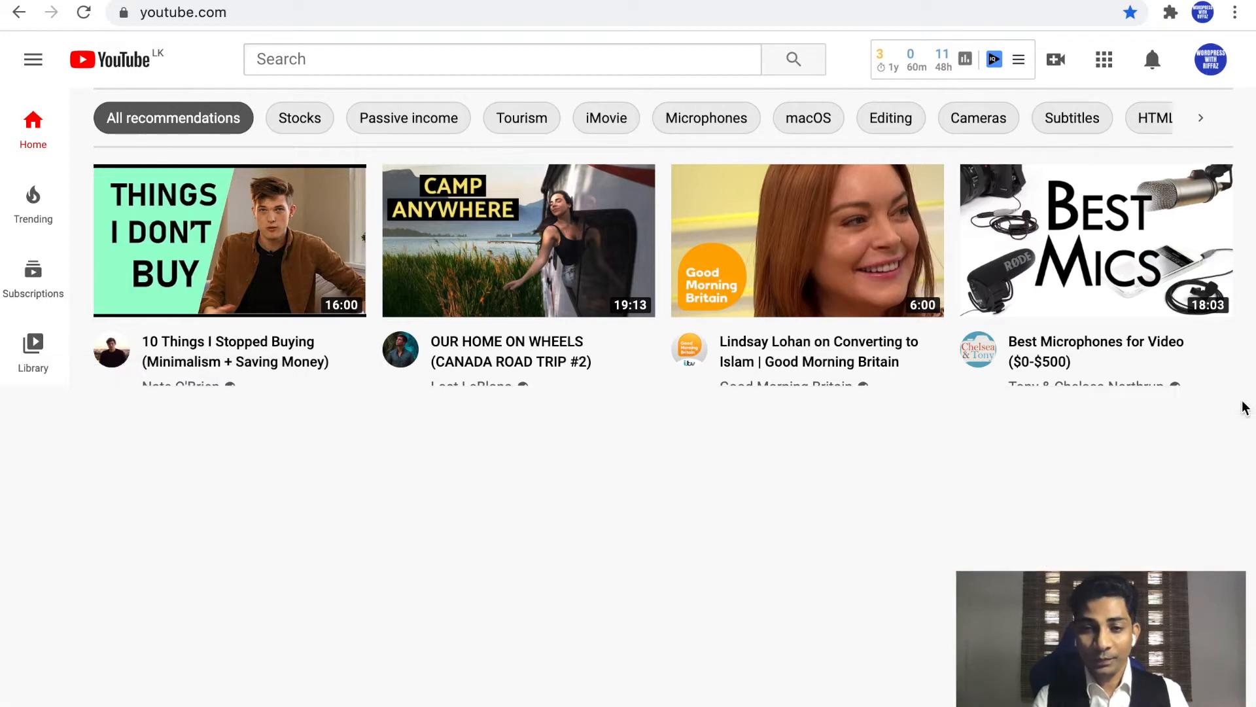
pyautogui.rightClick(656, 437)
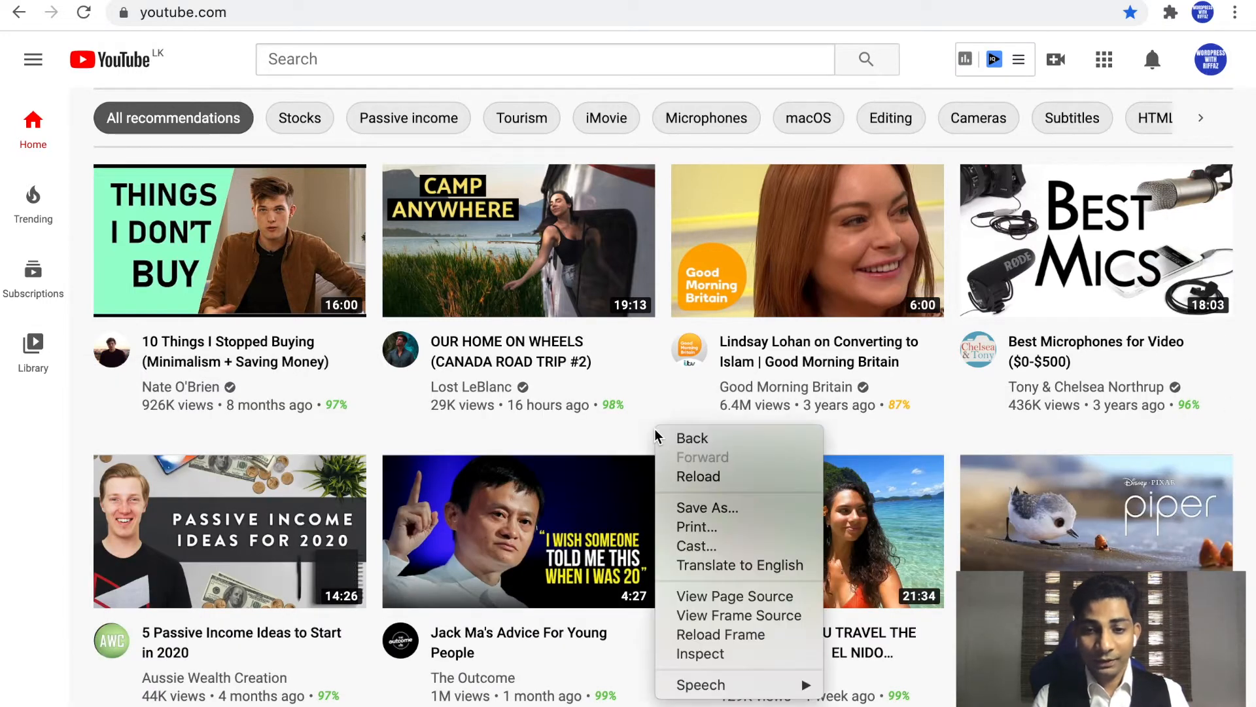
pyautogui.click(699, 653)
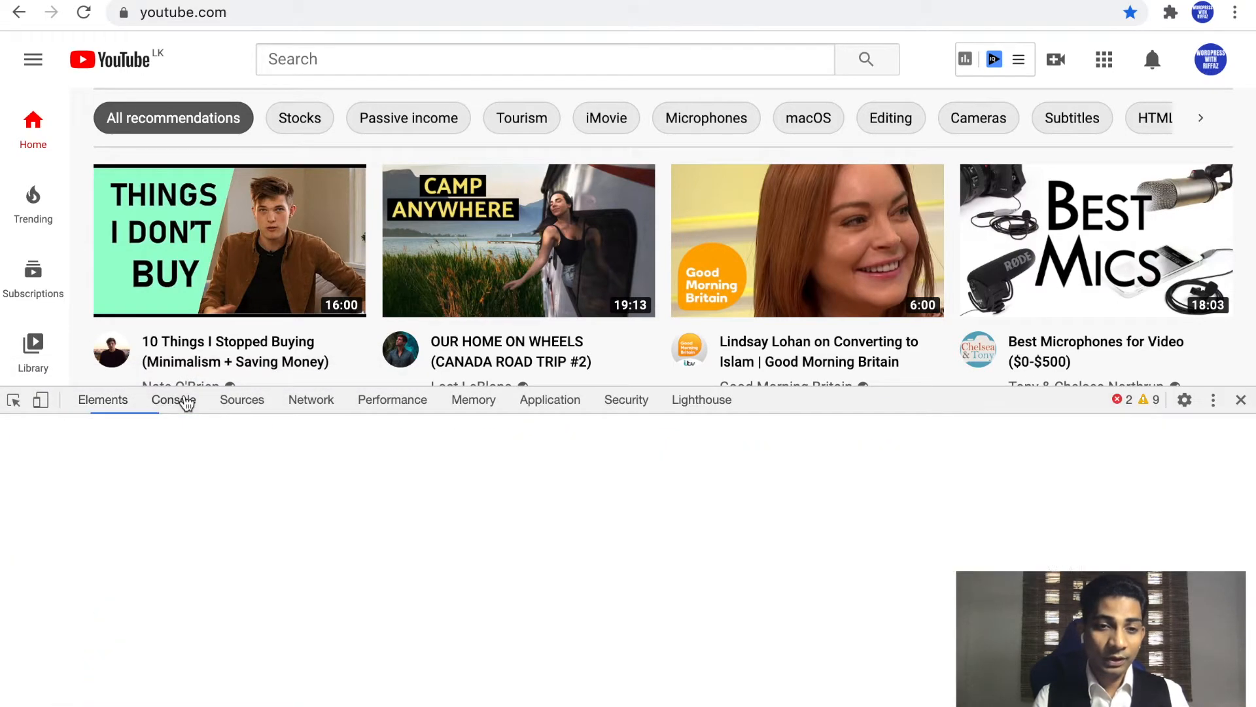
pyautogui.click(173, 399)
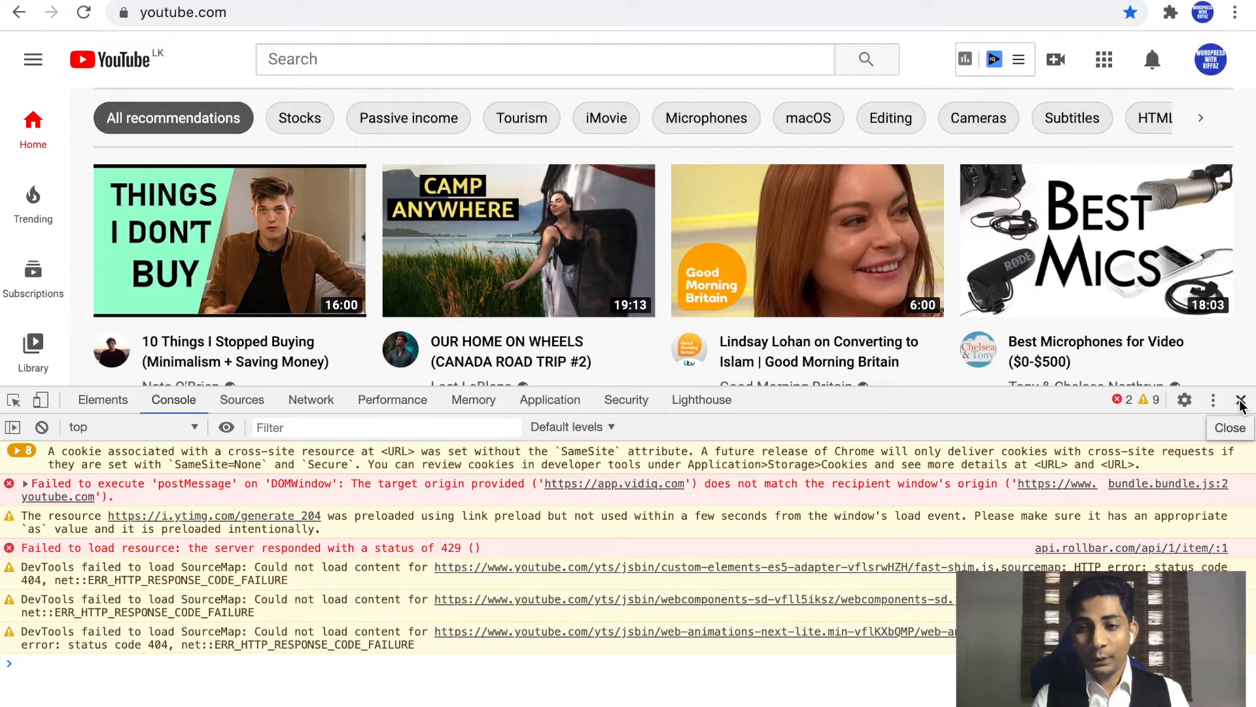
pyautogui.click(1241, 400)
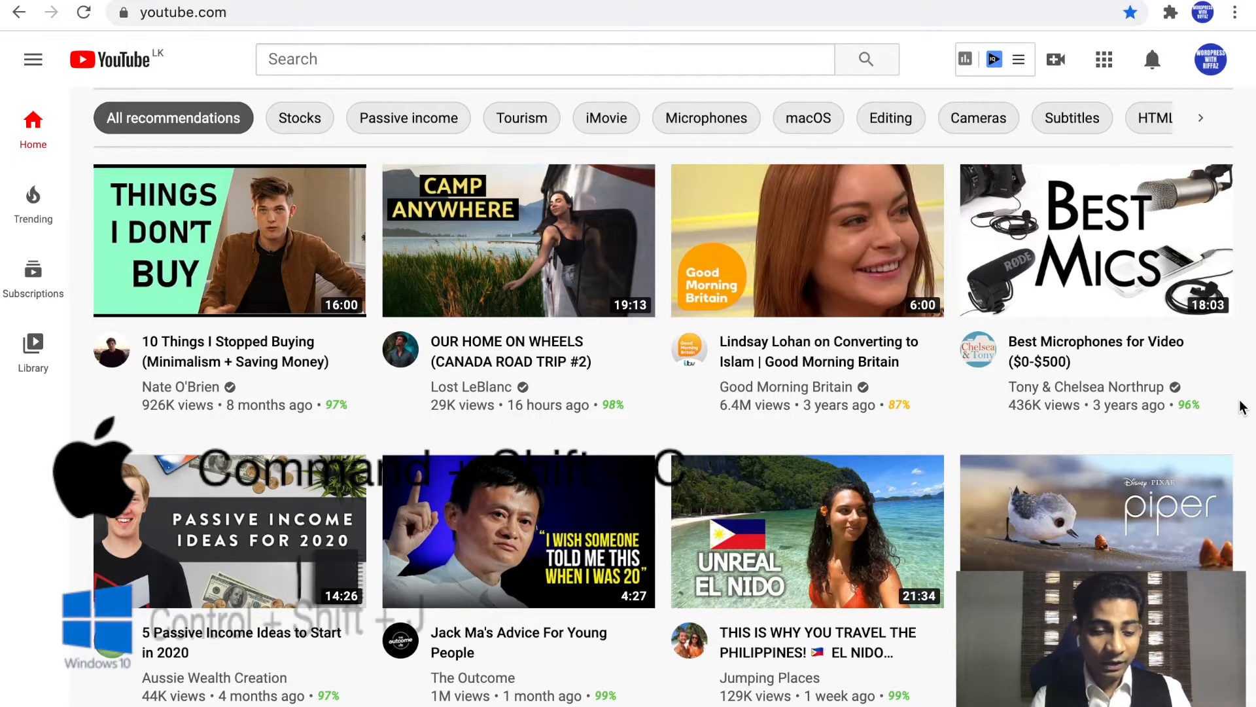
# - Reopen DevTools with Ctrl+Shift+J and show YouTube's console errors and warnings
pyautogui.press('ctrl+shift+j')
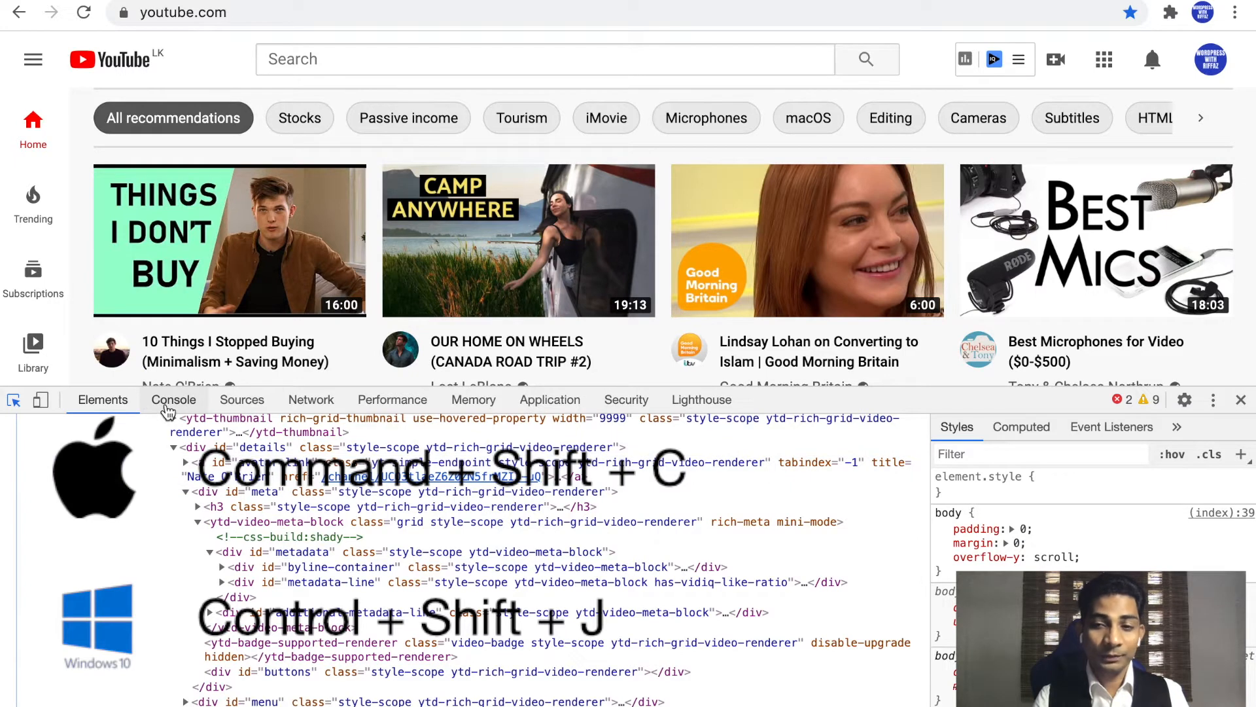
pyautogui.click(173, 399)
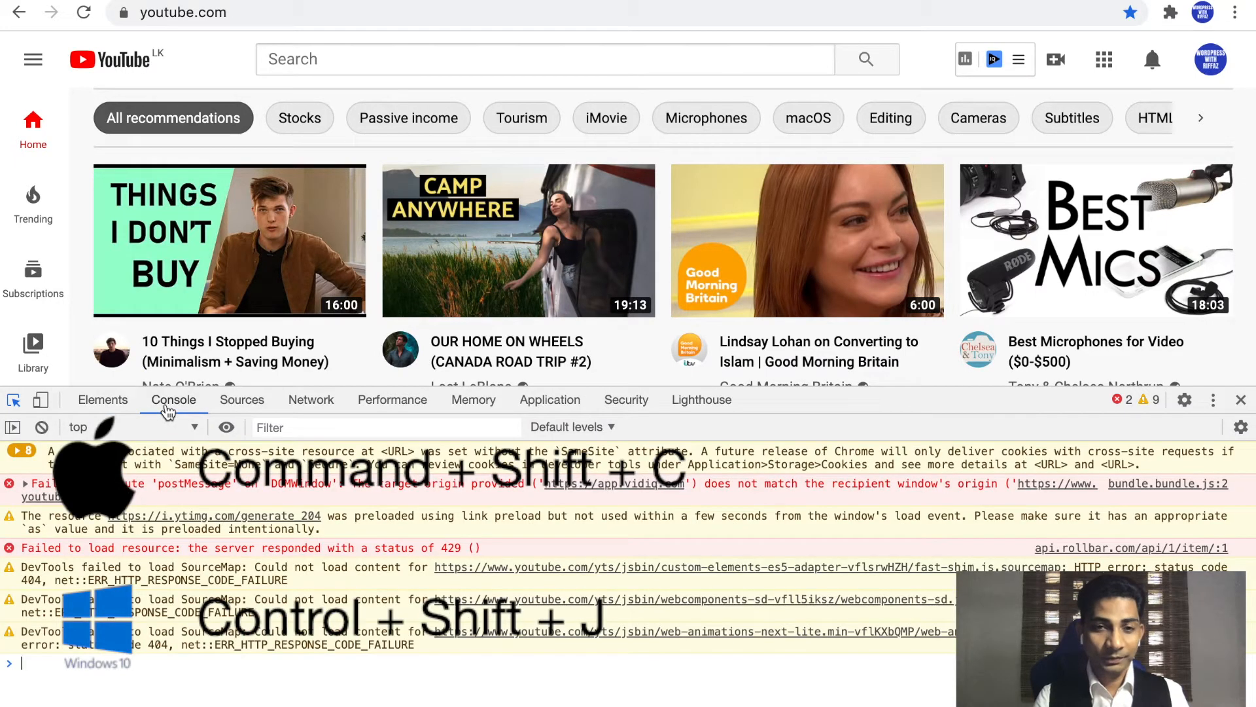
pyautogui.moveTo(271, 659)
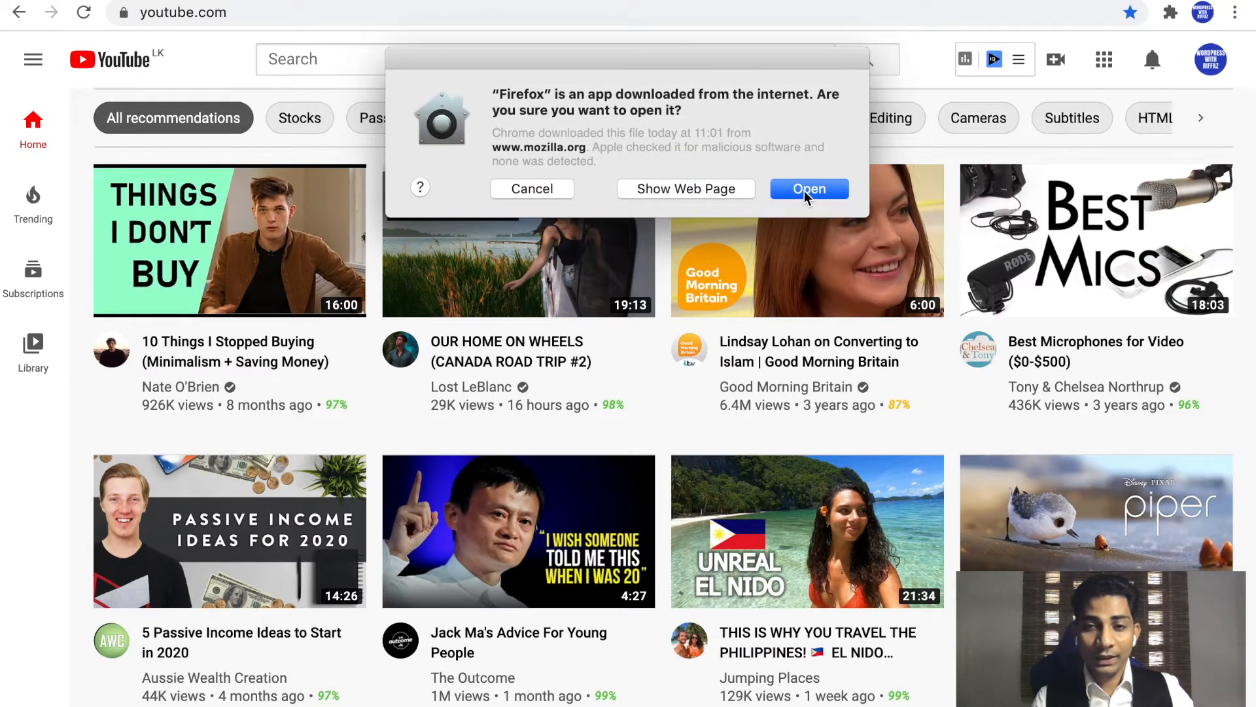
# - Confirm Open in the macOS security dialog for the downloaded Firefox app
pyautogui.click(807, 188)
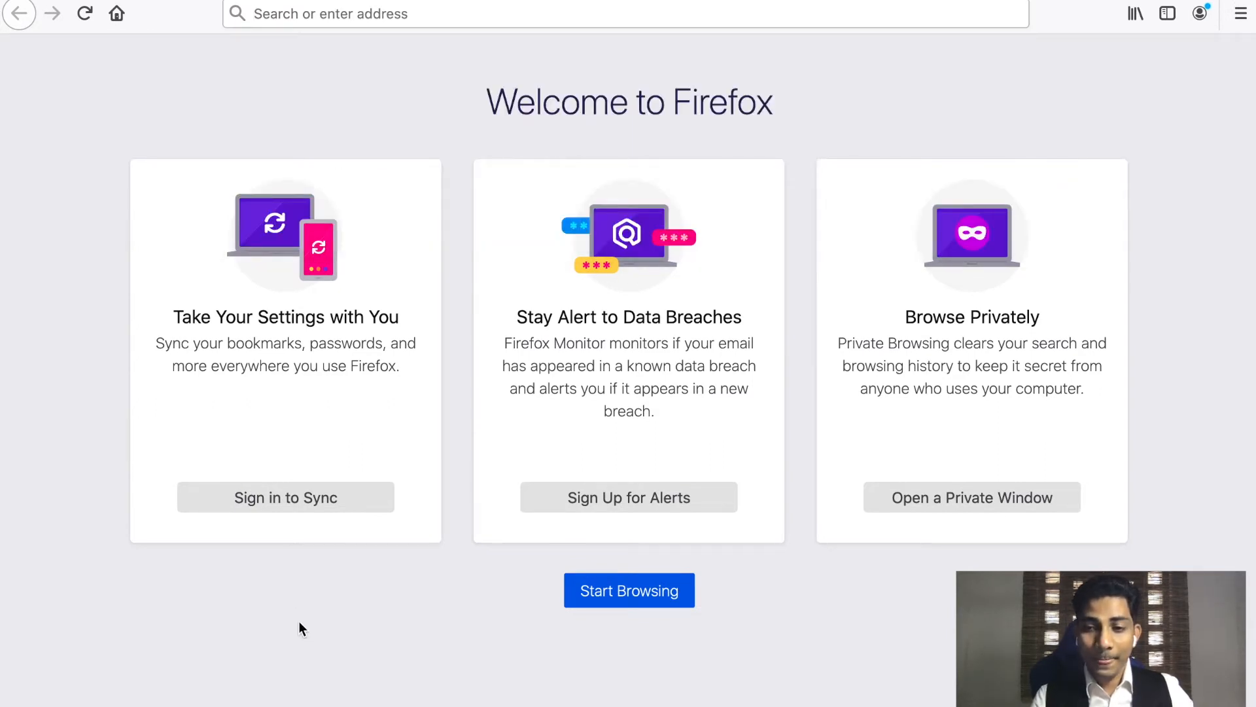
pyautogui.moveTo(551, 156)
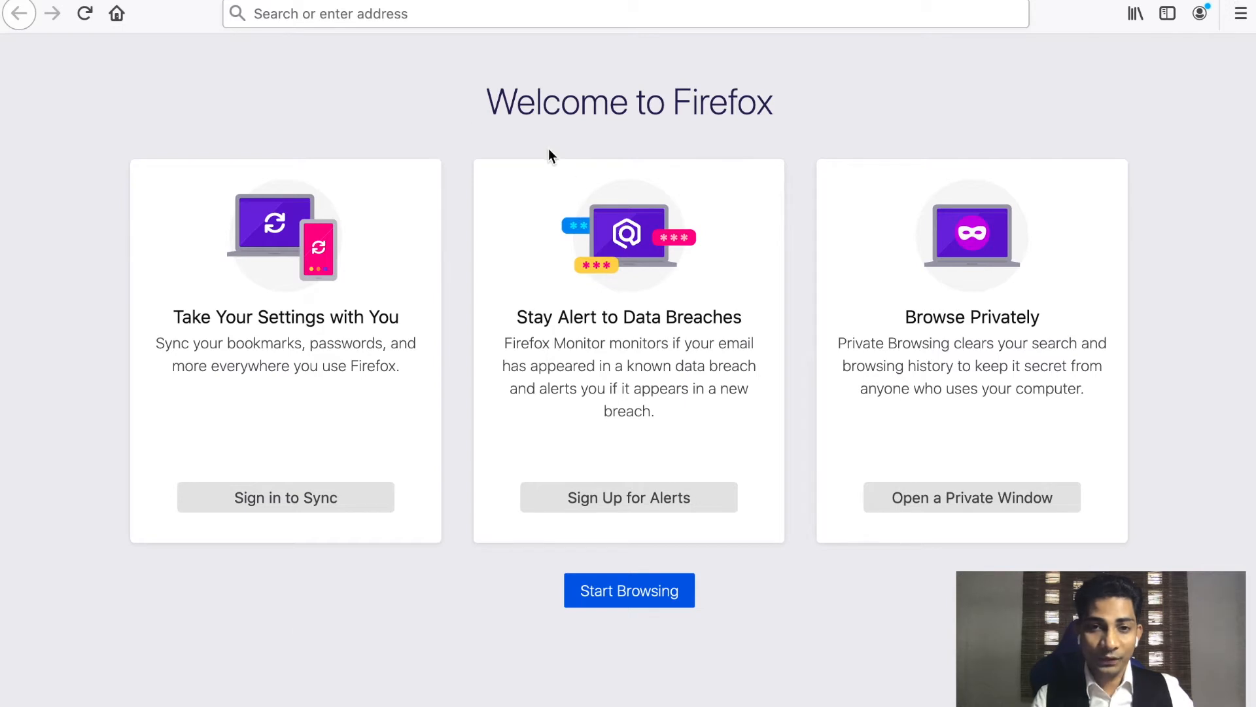
# - Inspect the Firefox welcome page and switch to the empty Console panel
pyautogui.rightClick(550, 154)
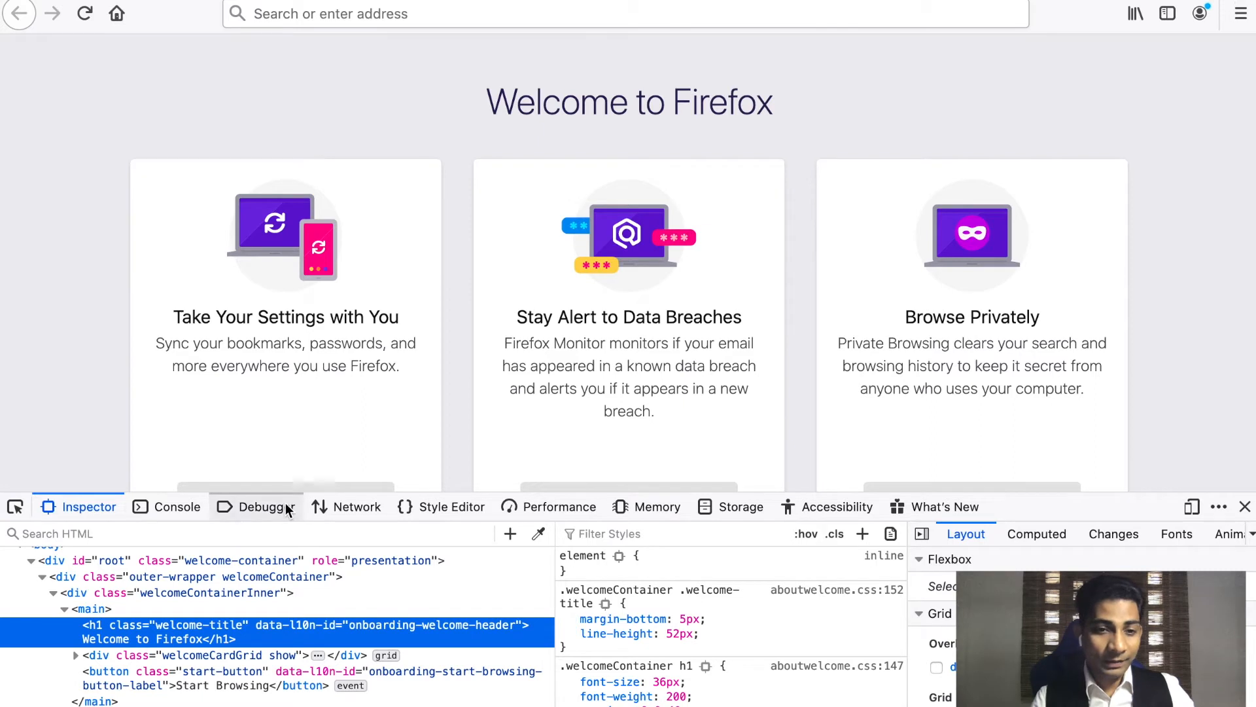
pyautogui.click(176, 506)
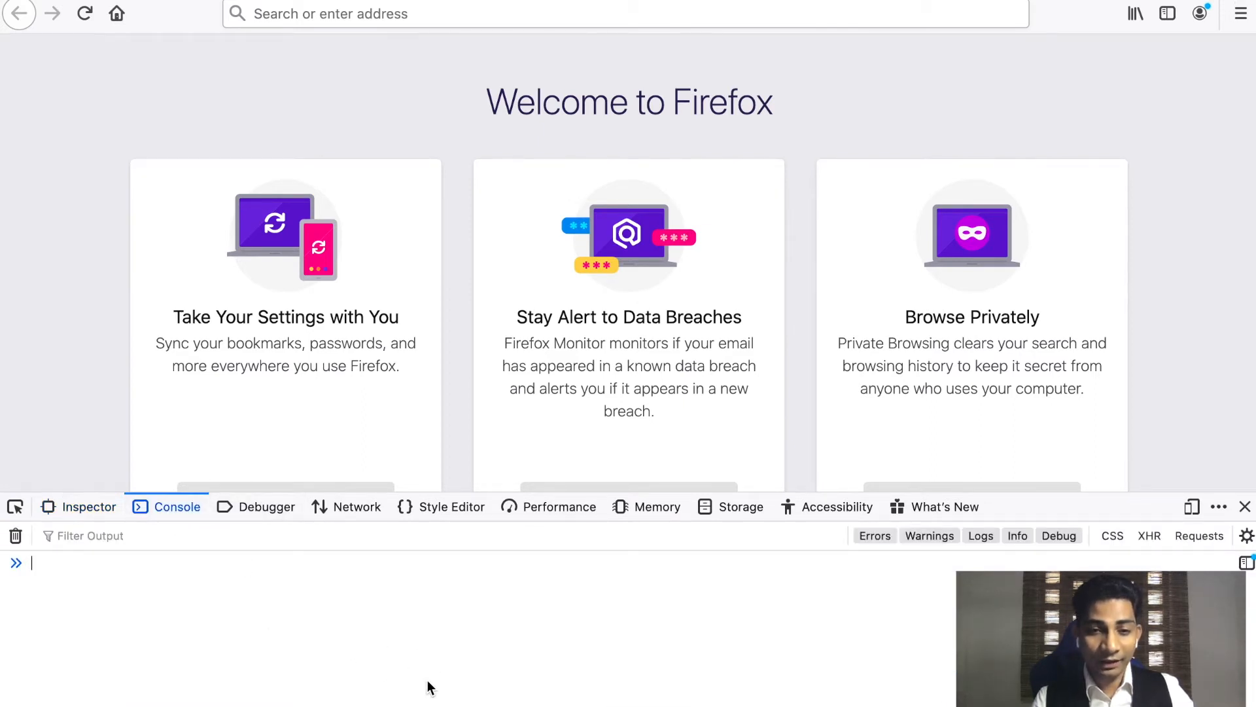
pyautogui.click(560, 14)
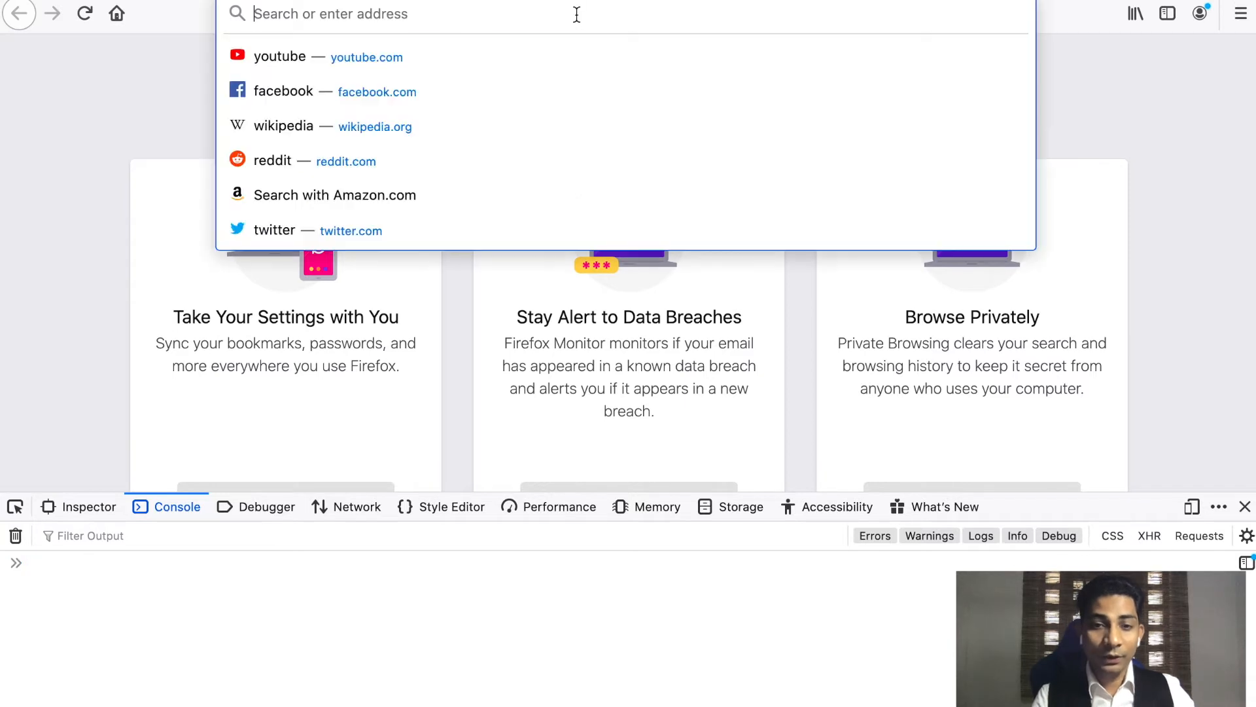
# - Load YouTube from the 'you' address suggestion and scroll through its console warnings and errors
pyautogui.write('youtube.com')
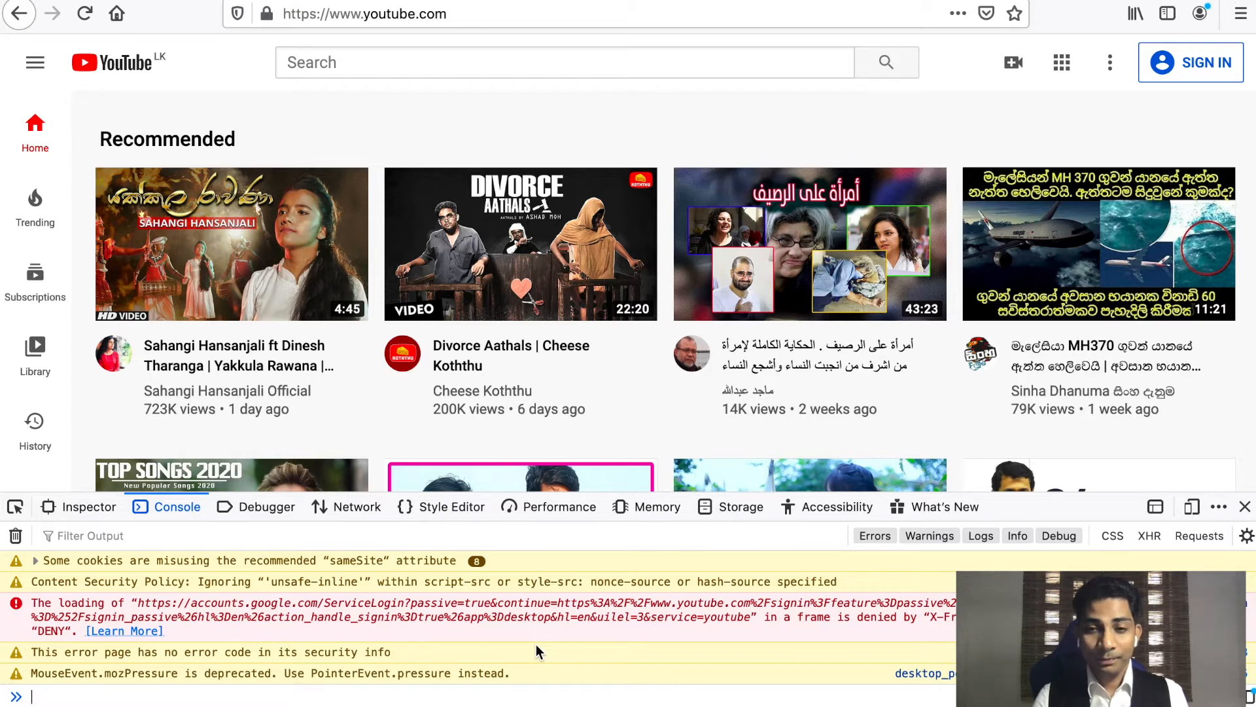
pyautogui.scroll(-3)
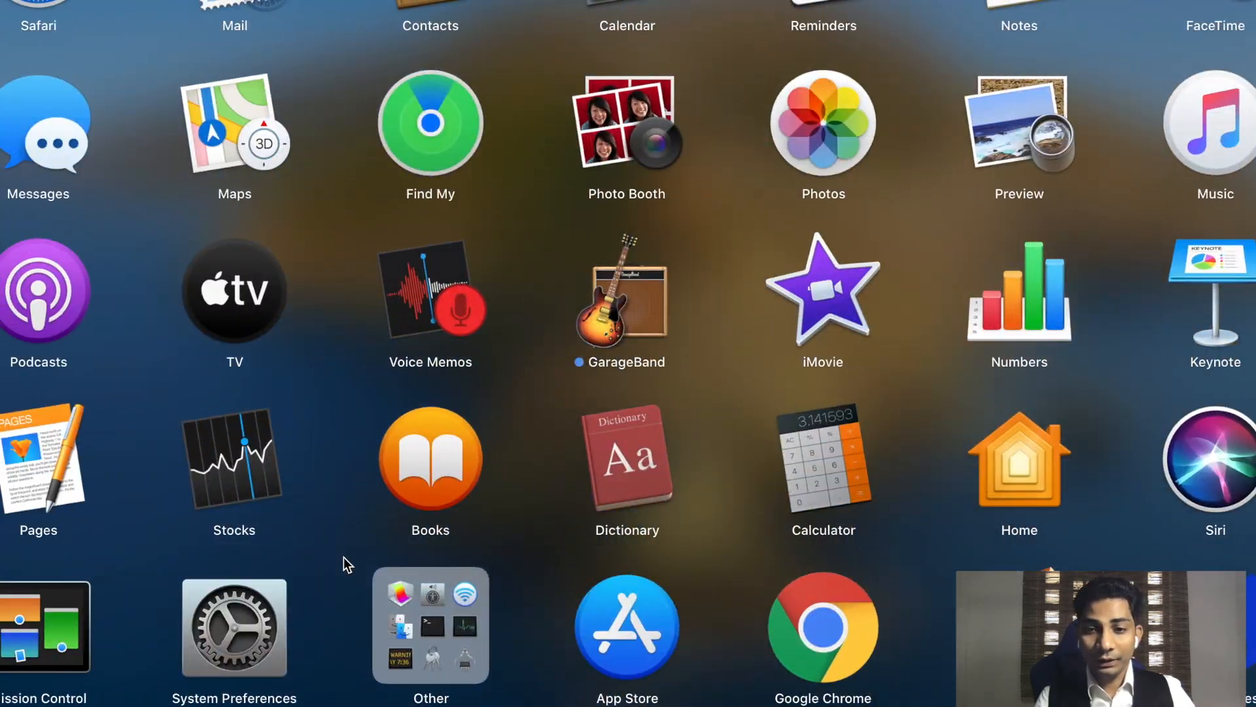
# - Scroll Launchpad to the Safari icon and launch Safari
pyautogui.hscroll(3)
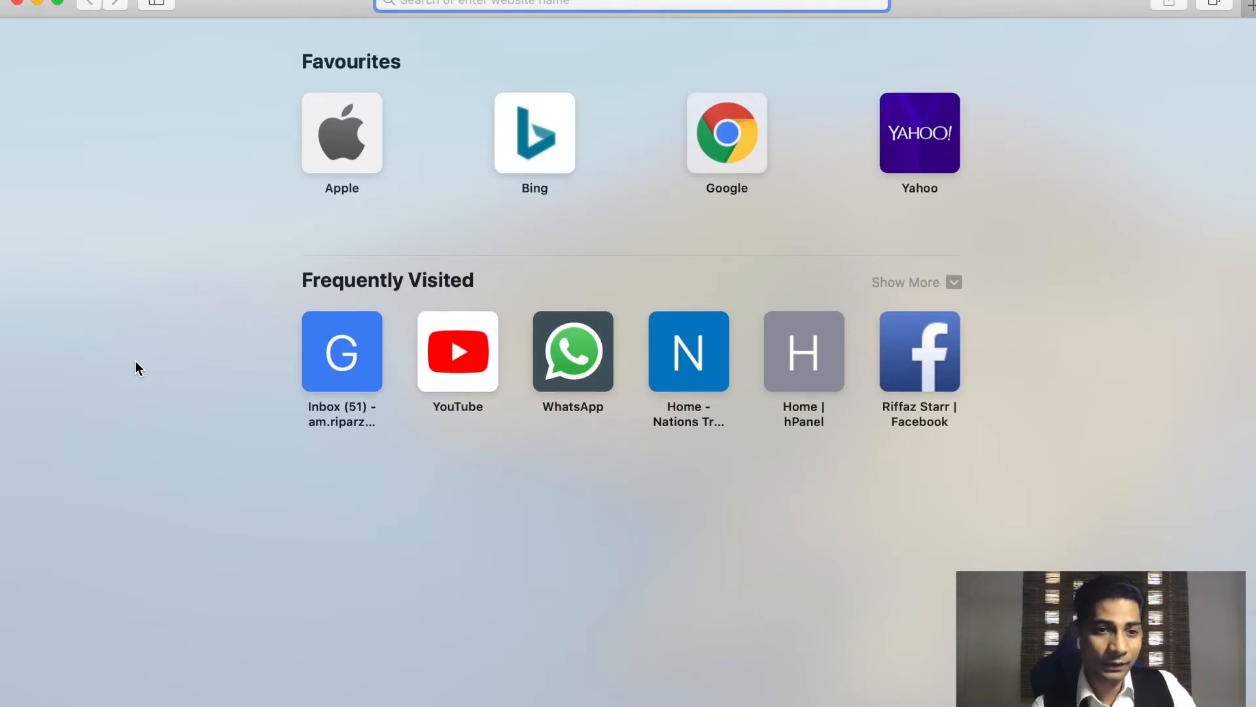
# - Tick 'Show Develop menu in menu bar' in Safari's Advanced preferences, then close Preferences
pyautogui.rightClick(136, 368)
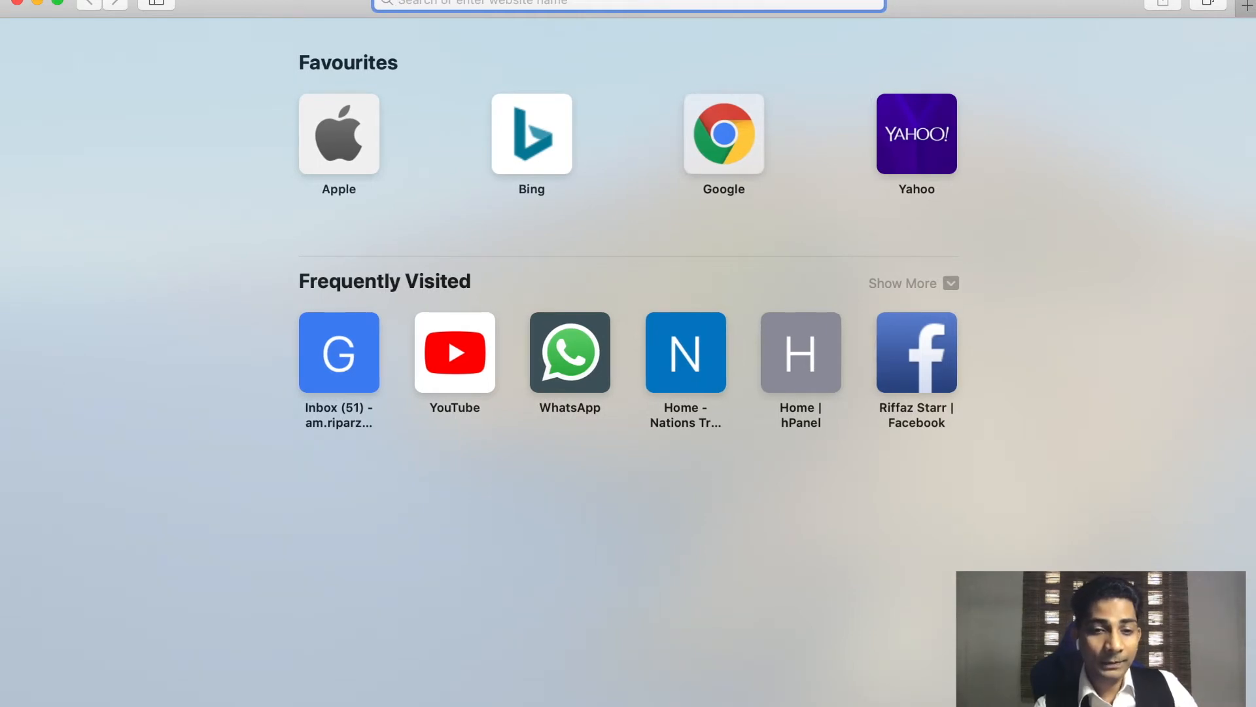
pyautogui.moveTo(272, 201)
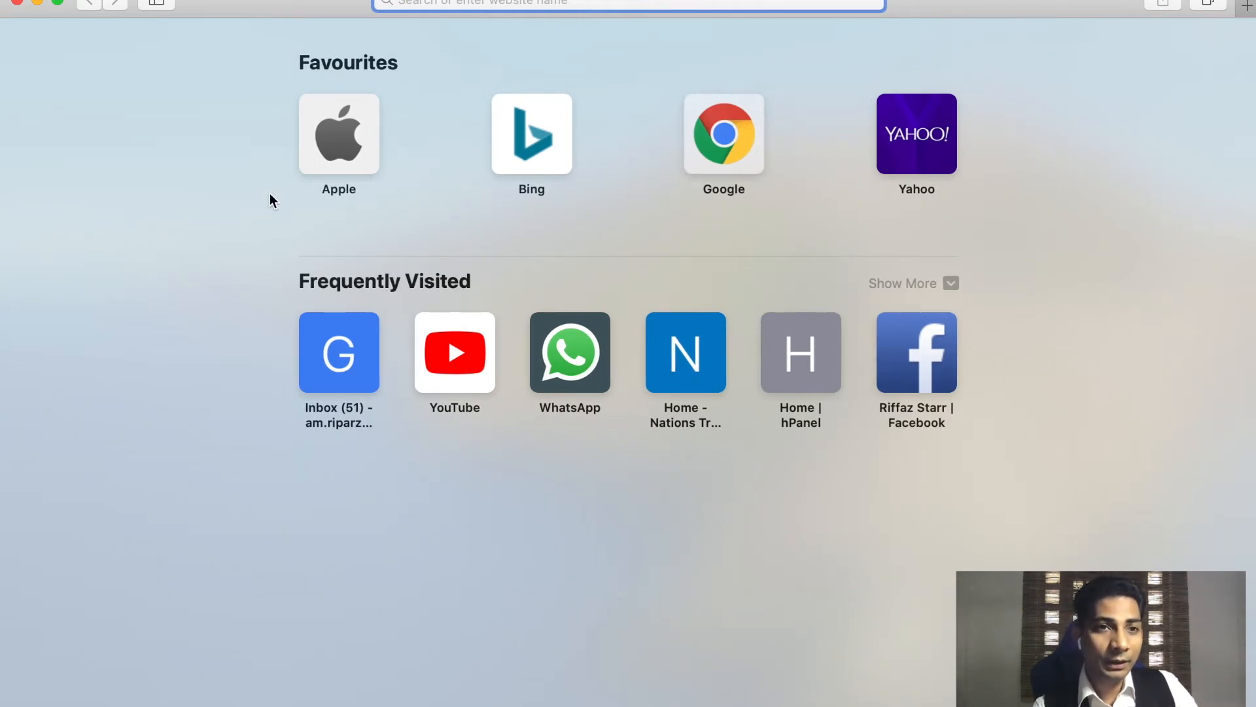
pyautogui.click(24, 6)
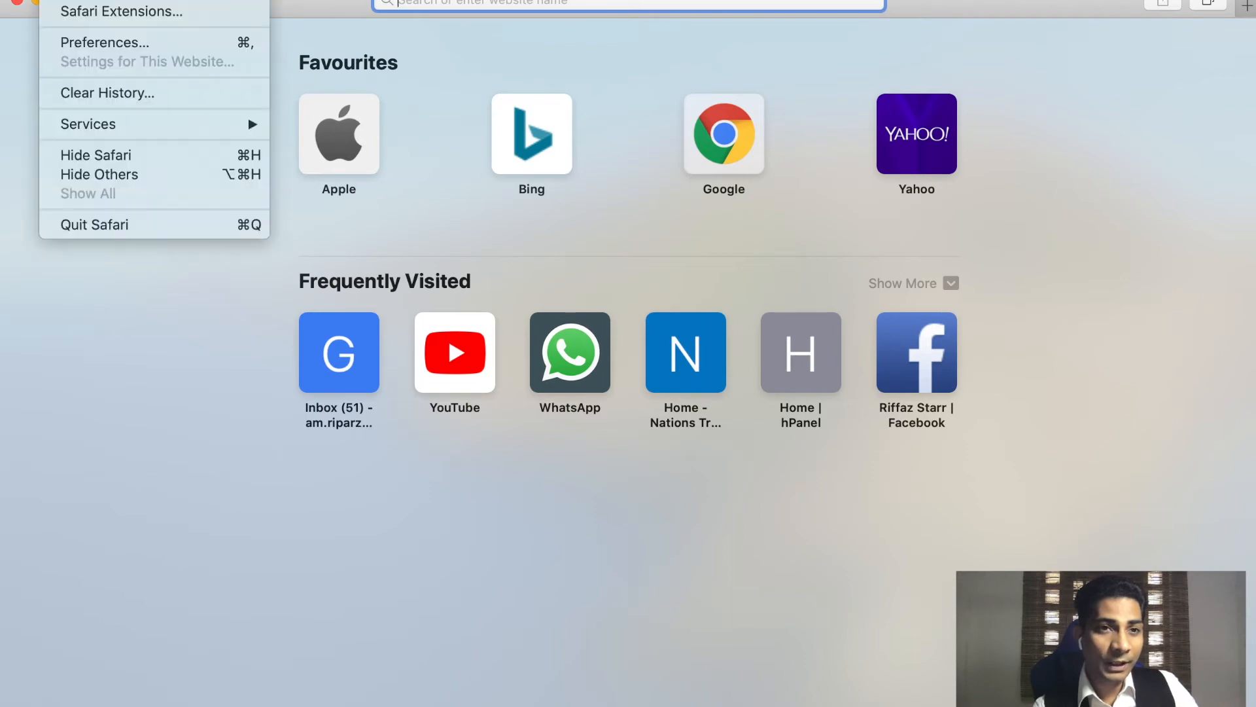
pyautogui.moveTo(102, 42)
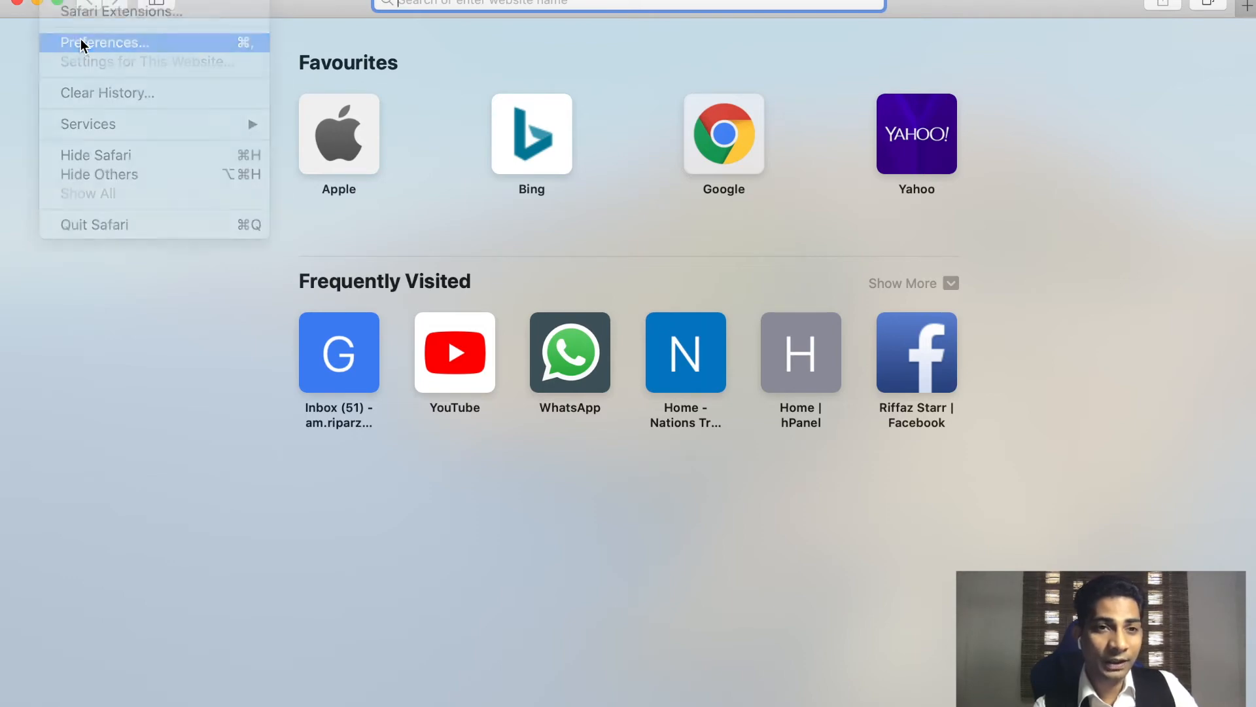
pyautogui.click(100, 42)
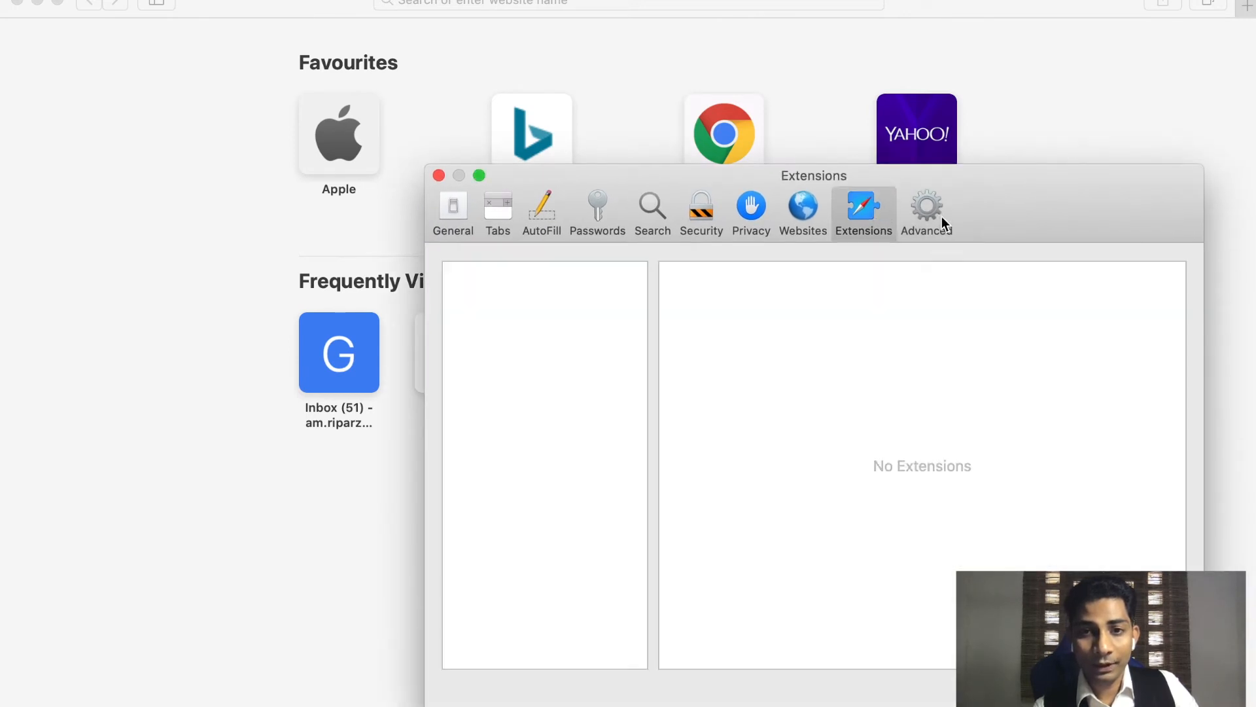
pyautogui.click(927, 210)
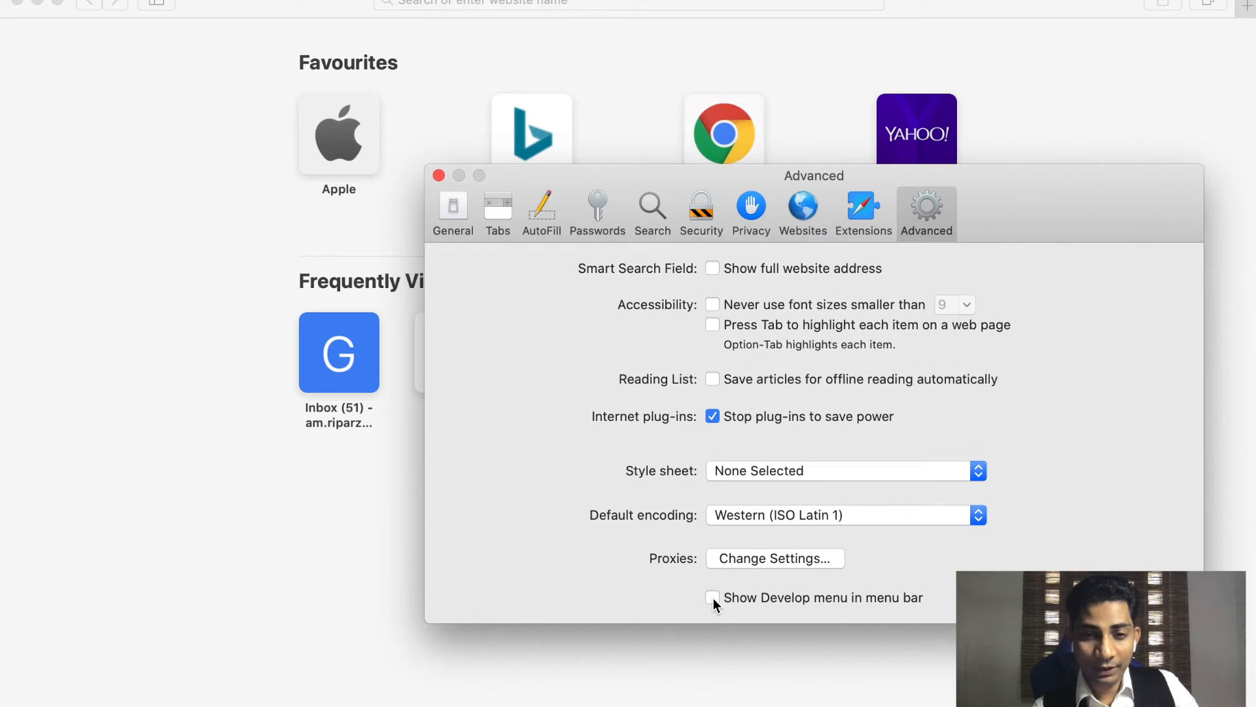
pyautogui.click(711, 598)
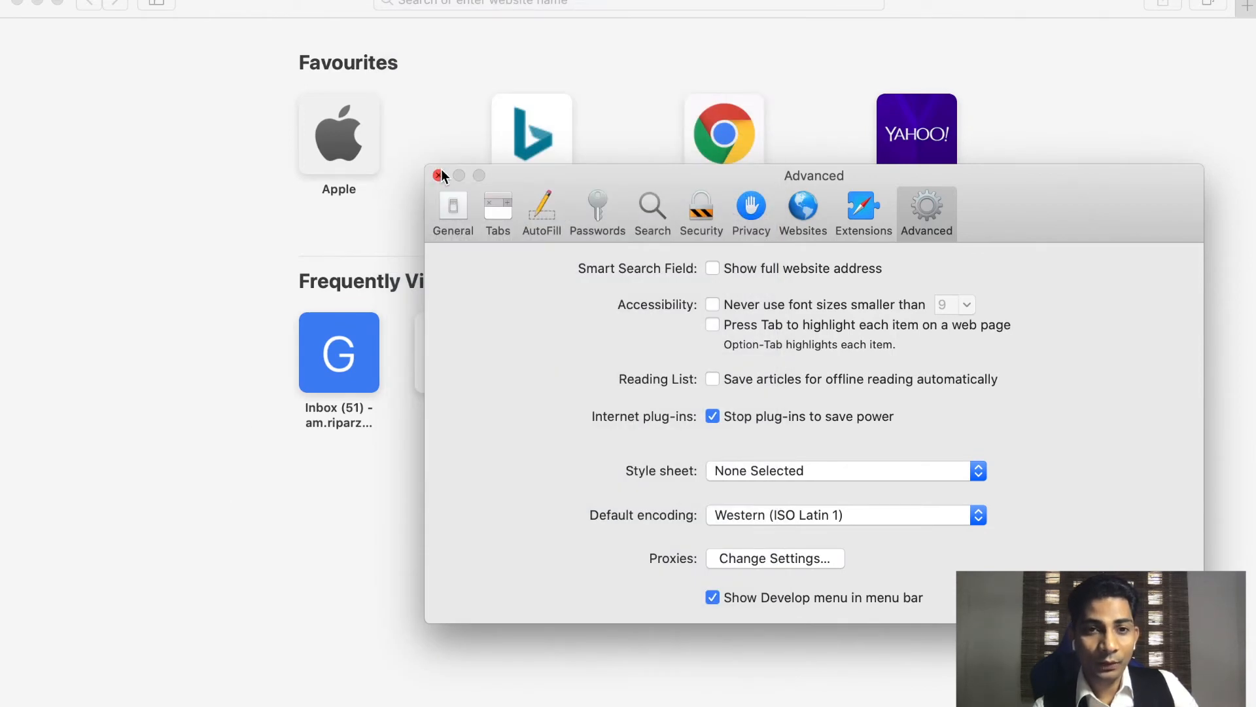
pyautogui.click(439, 176)
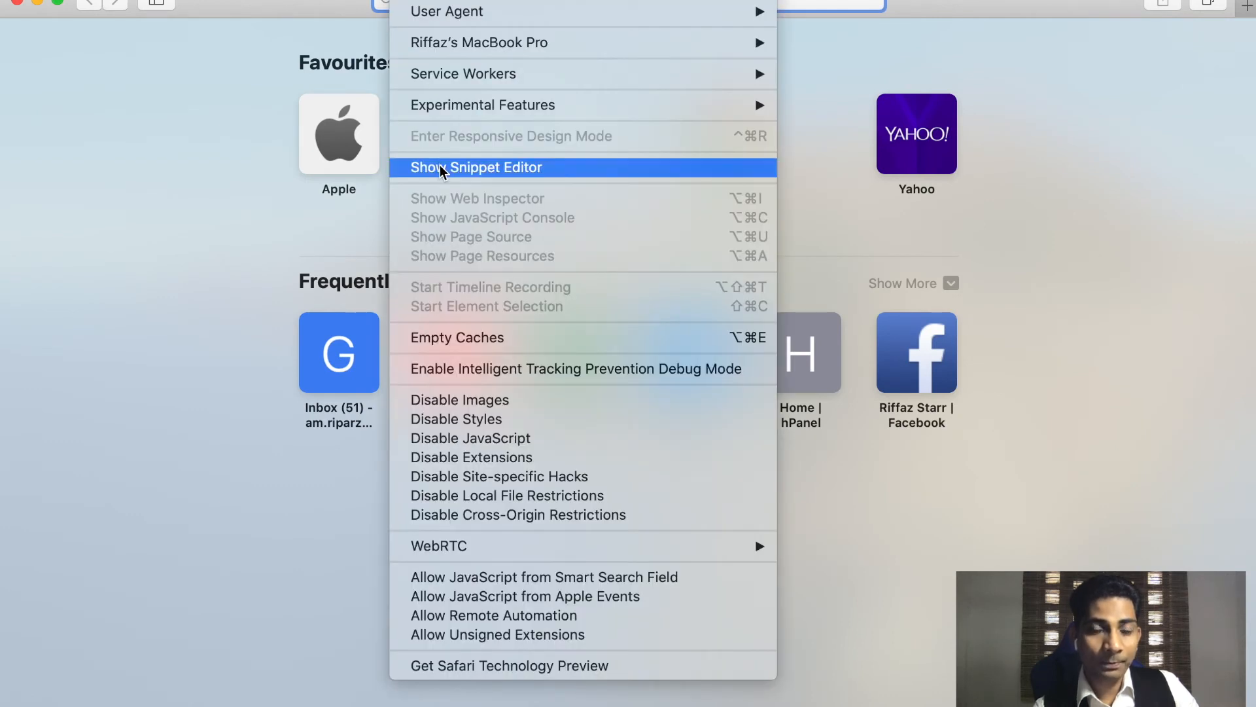
pyautogui.moveTo(456, 418)
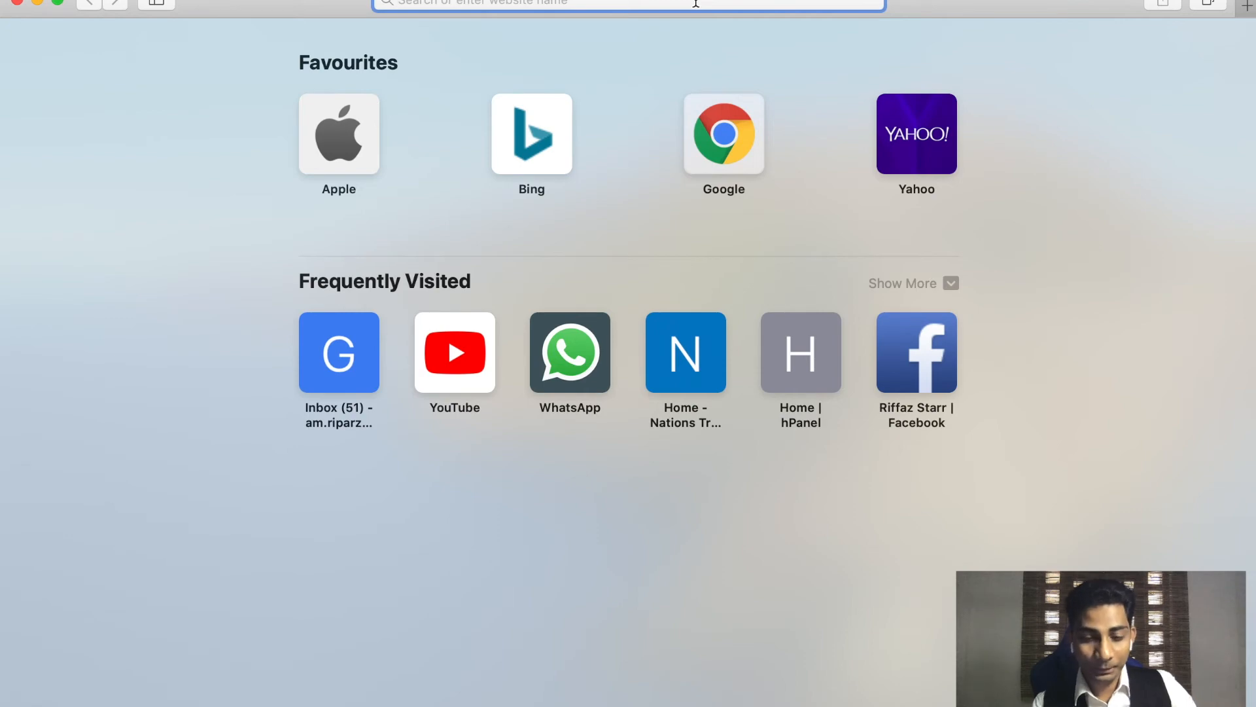
# - Open YouTube from the 'youtuu' search result and inspect its page in Web Inspector
pyautogui.write('youtuube')
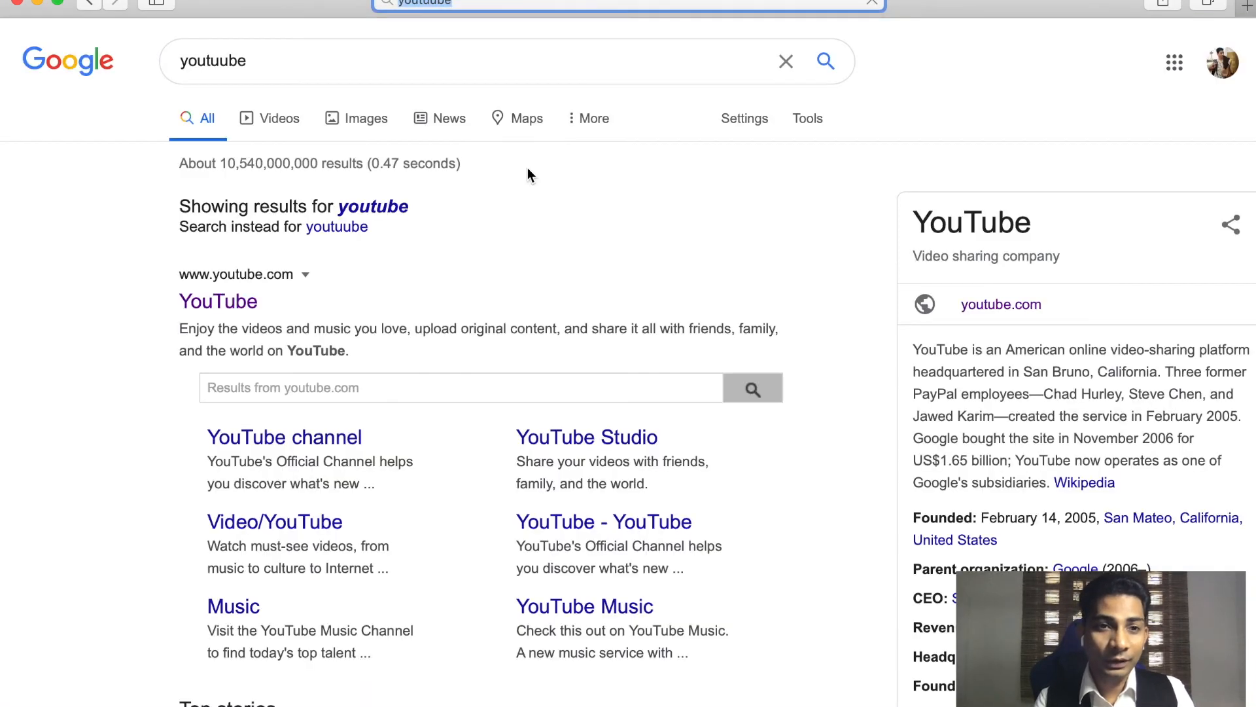
pyautogui.click(218, 300)
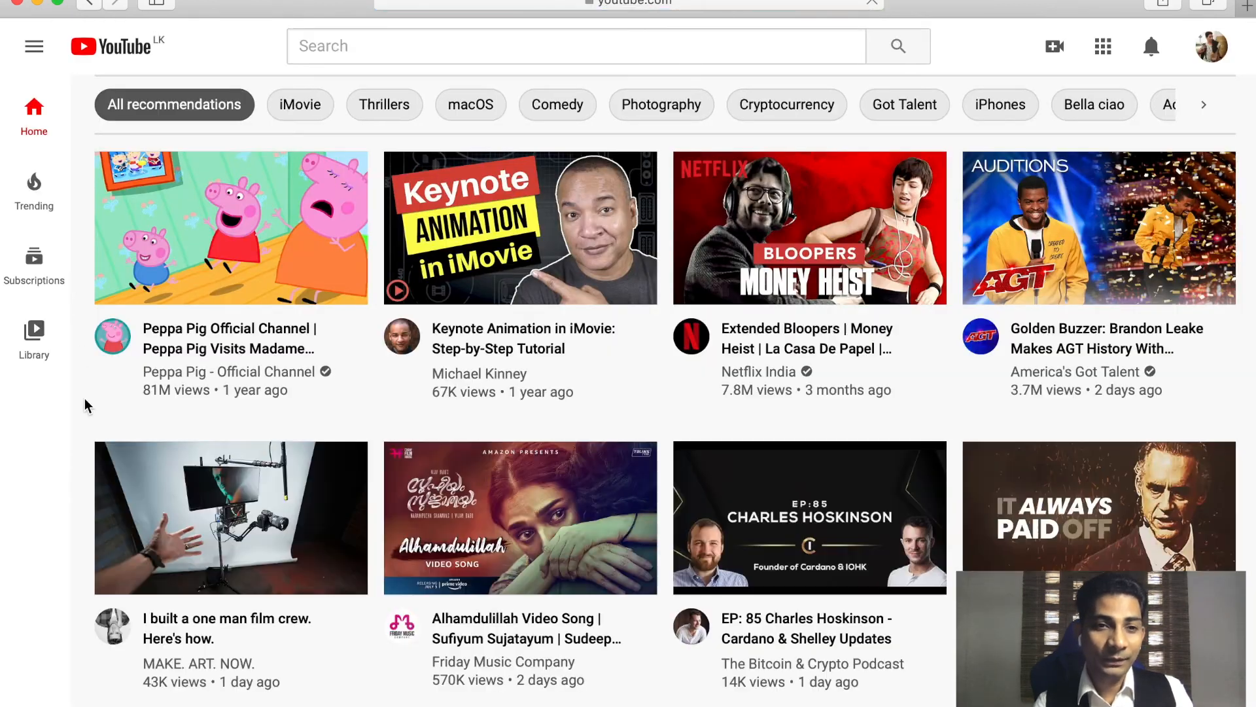
pyautogui.rightClick(86, 404)
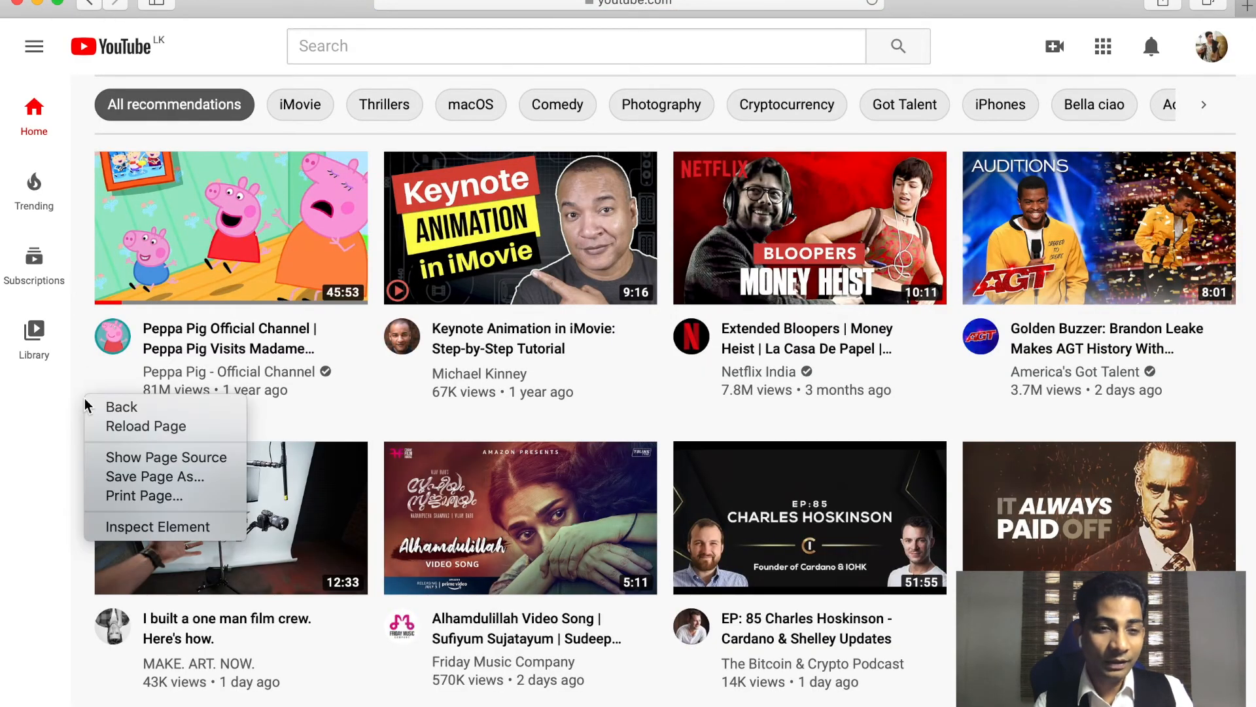
pyautogui.moveTo(158, 528)
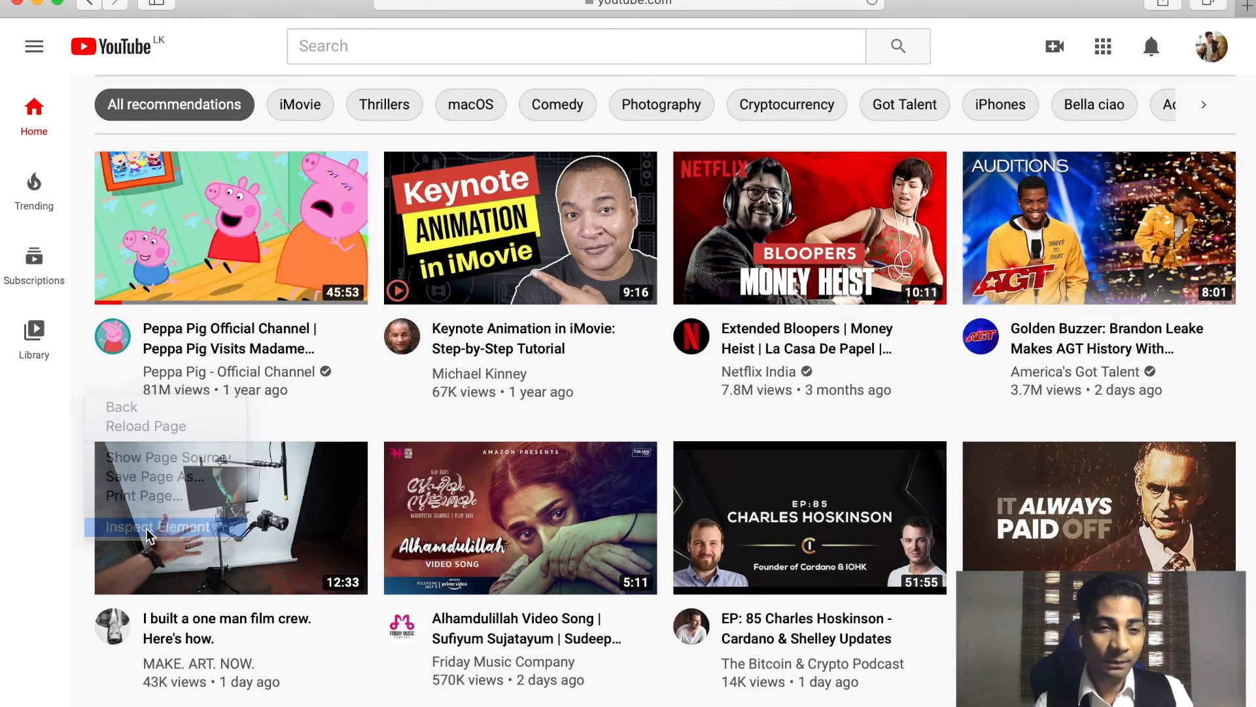
pyautogui.click(158, 526)
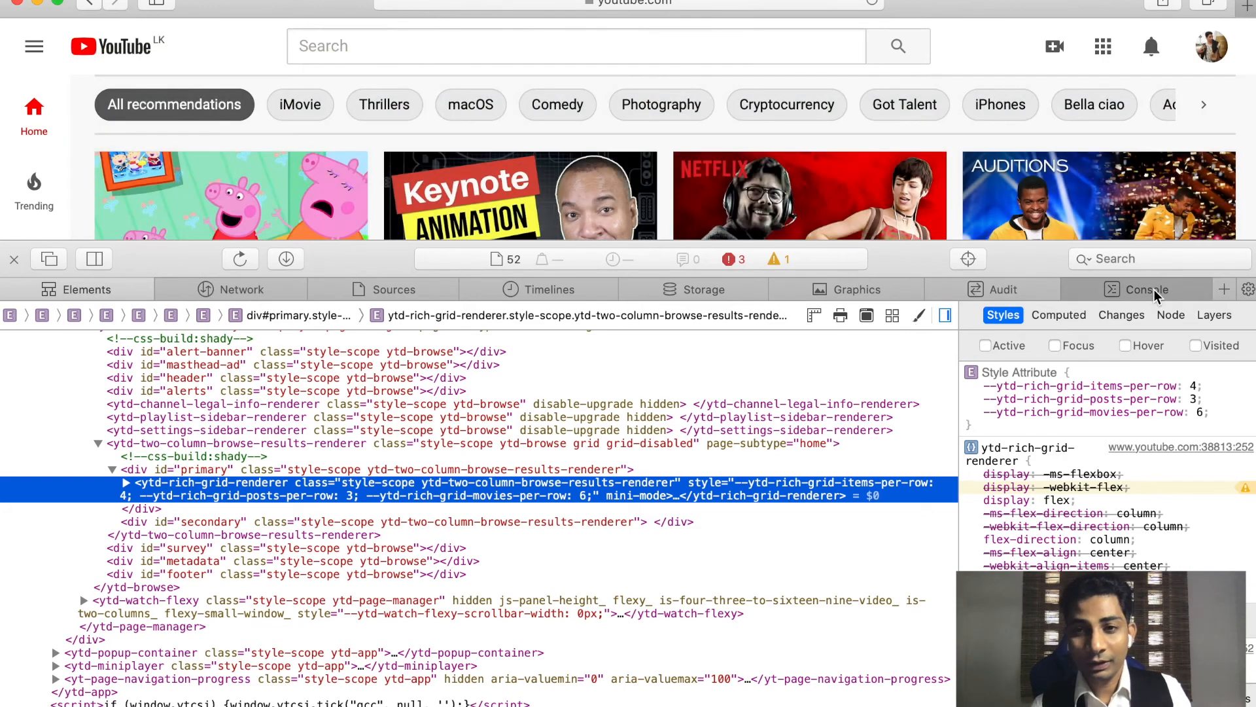
# - Switch Safari's Web Inspector to the Console to show YouTube's 404 errors
pyautogui.click(1142, 289)
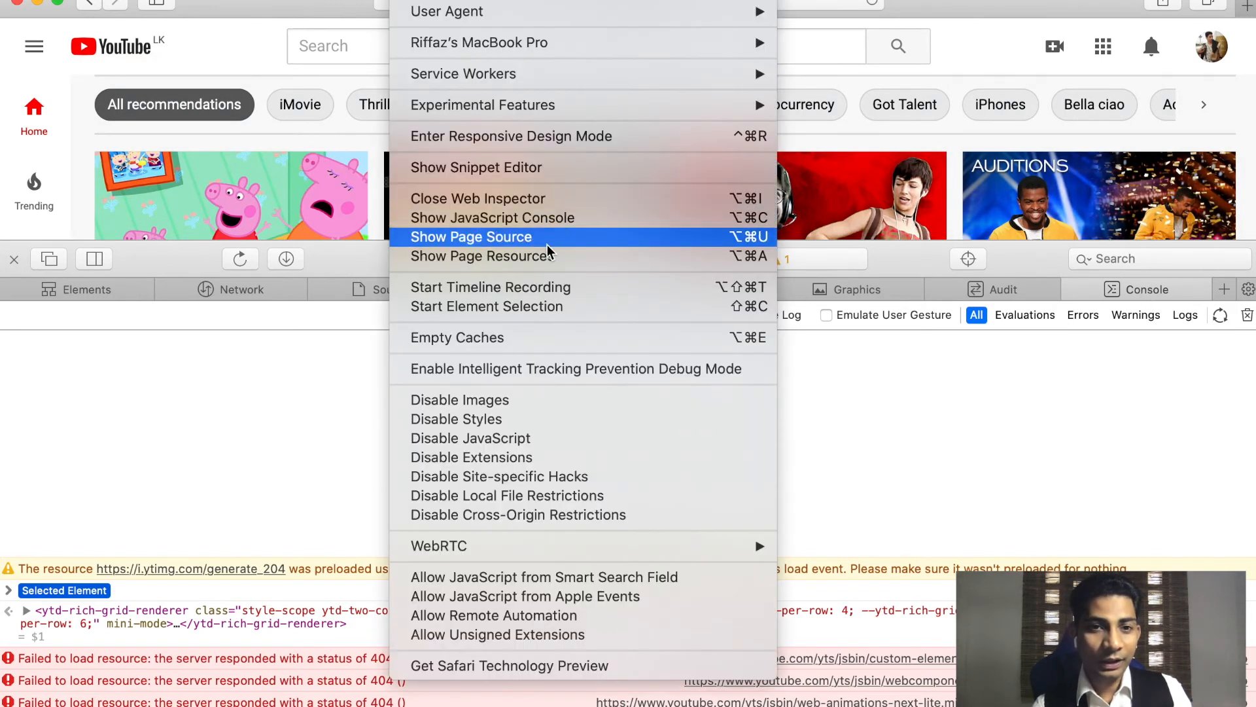
pyautogui.moveTo(461, 43)
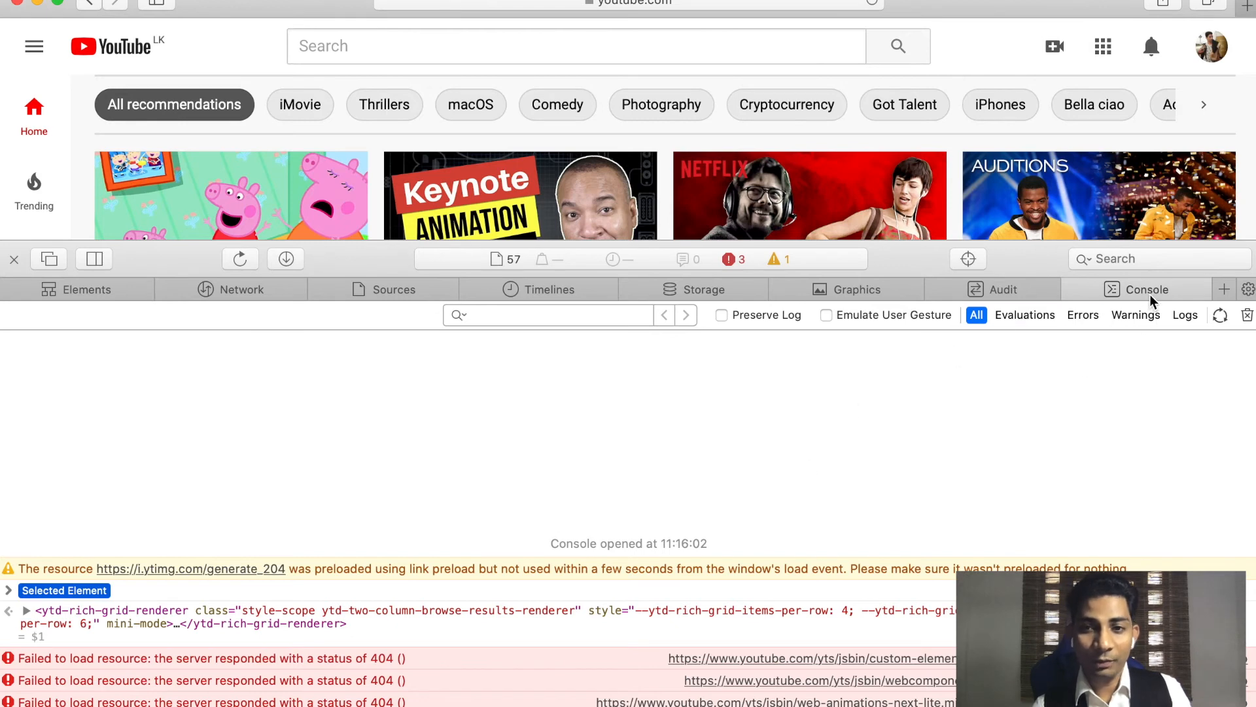
pyautogui.moveTo(919, 507)
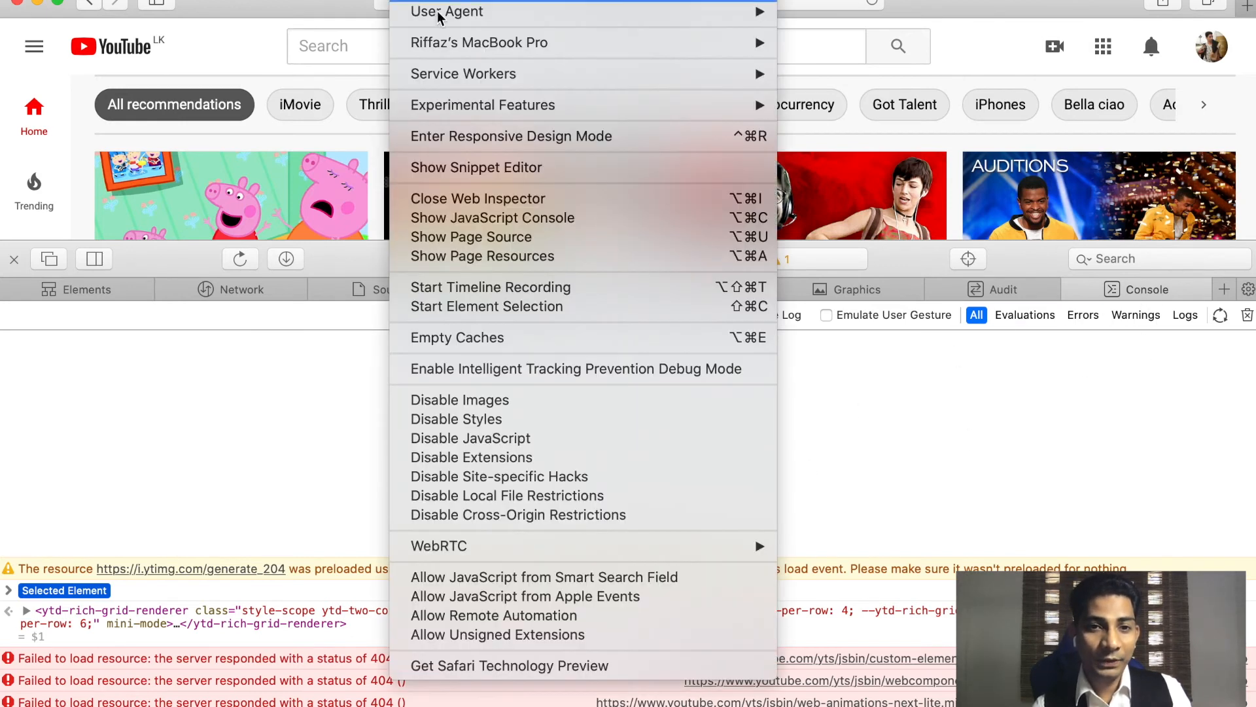
pyautogui.moveTo(478, 198)
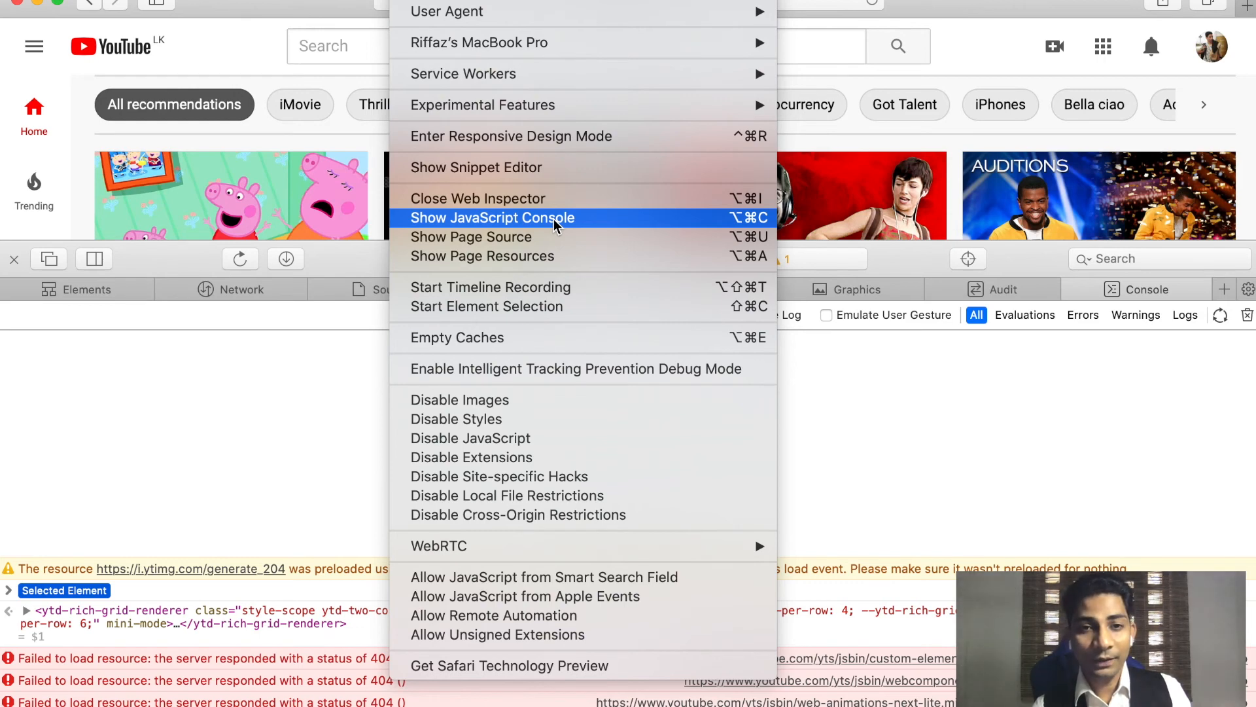
pyautogui.moveTo(365, 425)
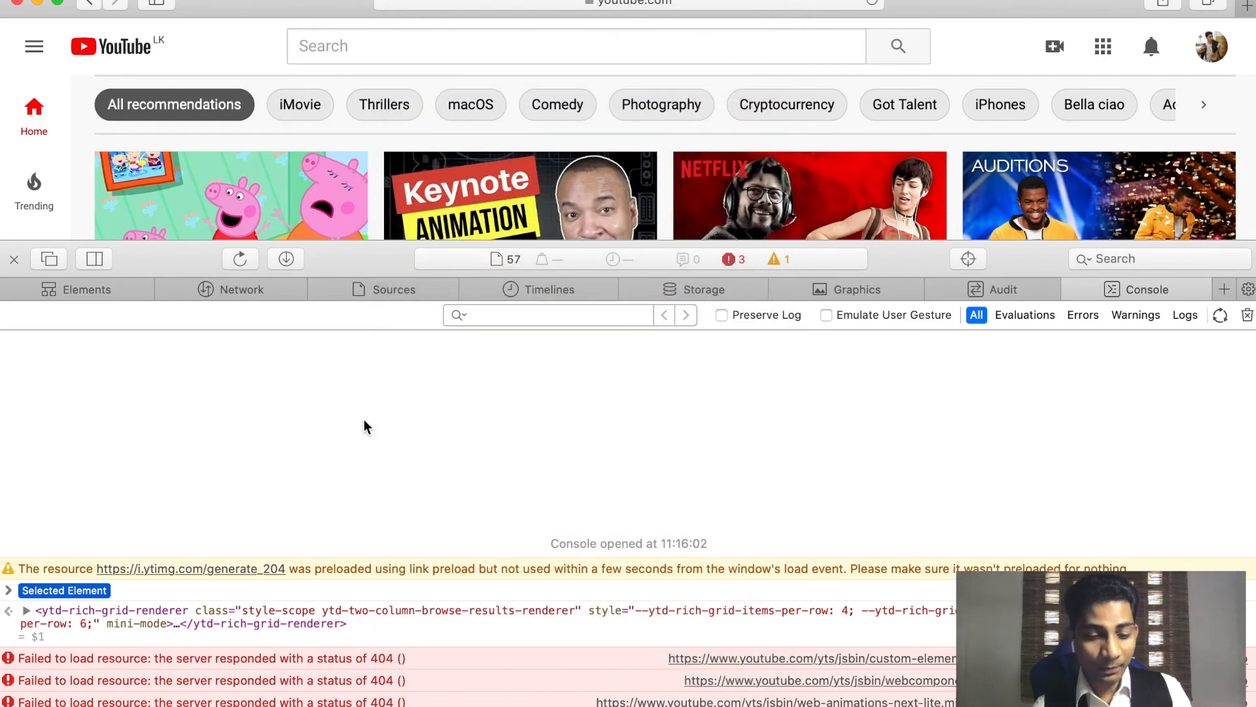
# - Close and reopen Web Inspector with Command+Shift+C, then show the Console's six 404 errors
pyautogui.press('cmd+shift+c')
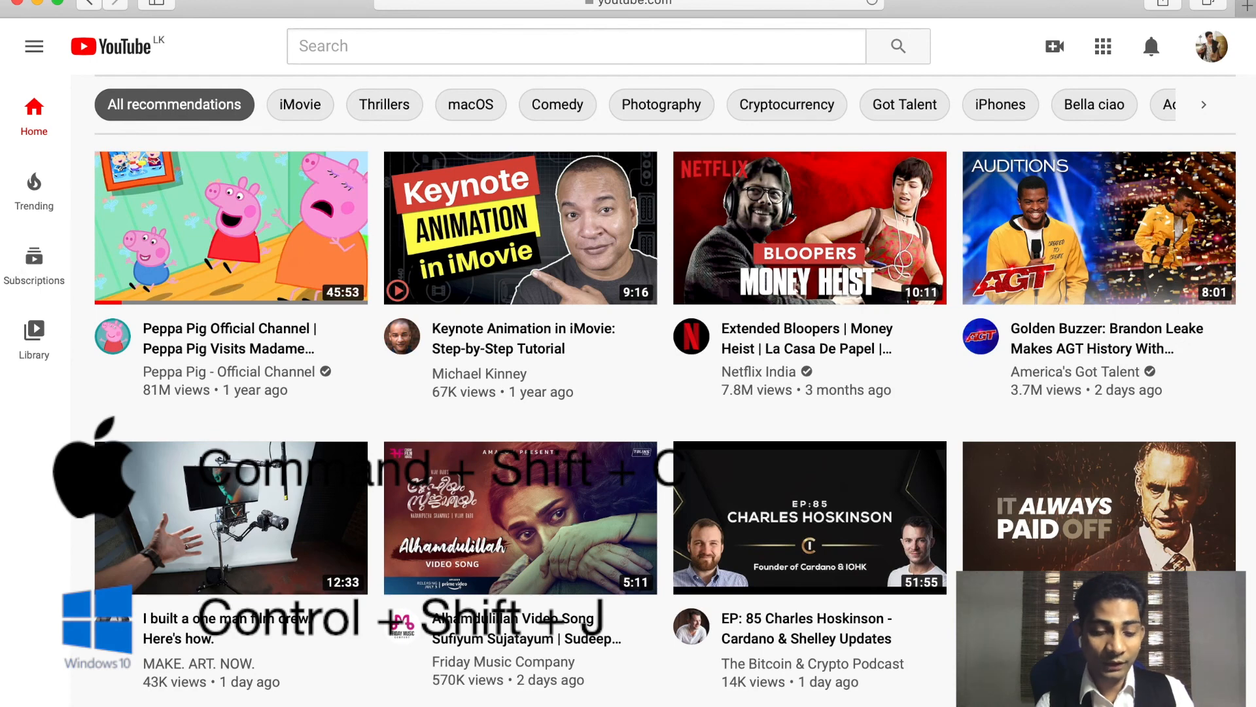
pyautogui.press('cmd+shift+c')
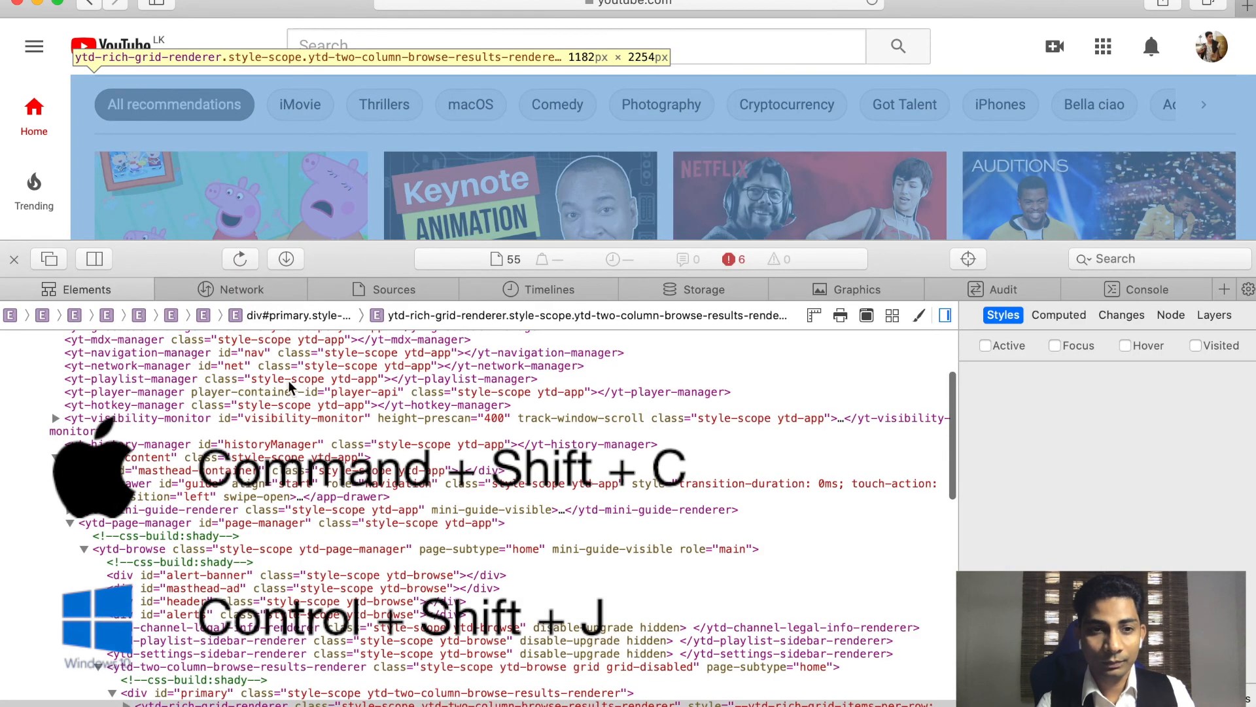
pyautogui.click(1145, 290)
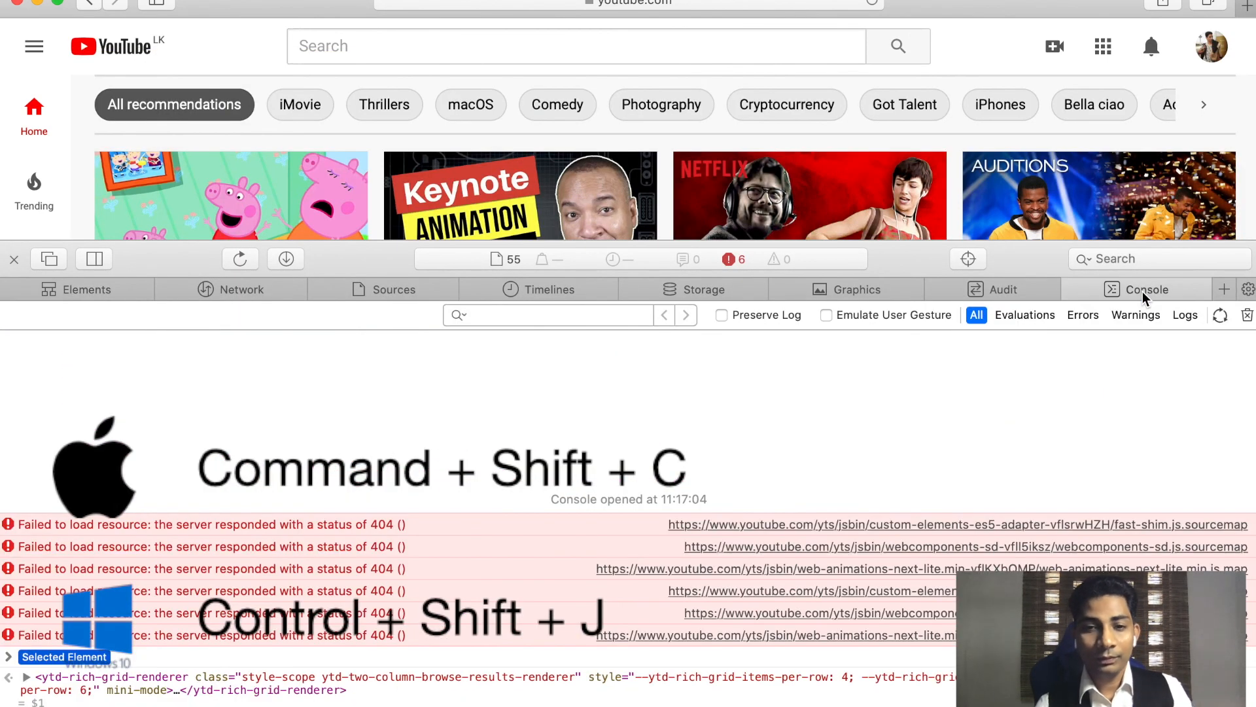